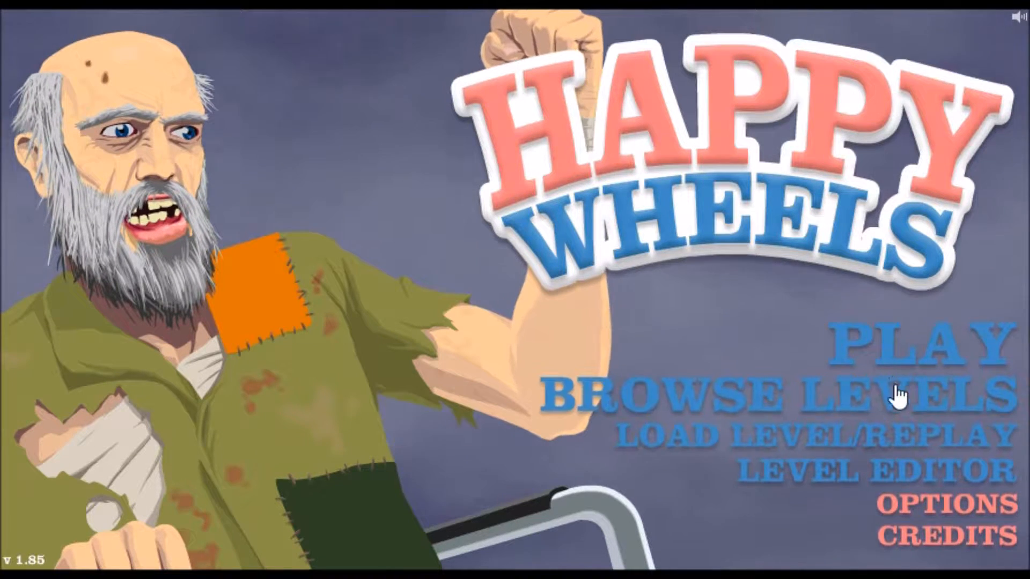
Step: Browse the Featured Levels list and show Operation Detonation's details, rating and play count
{"action": "left_click", "coordinate": [782, 394]}
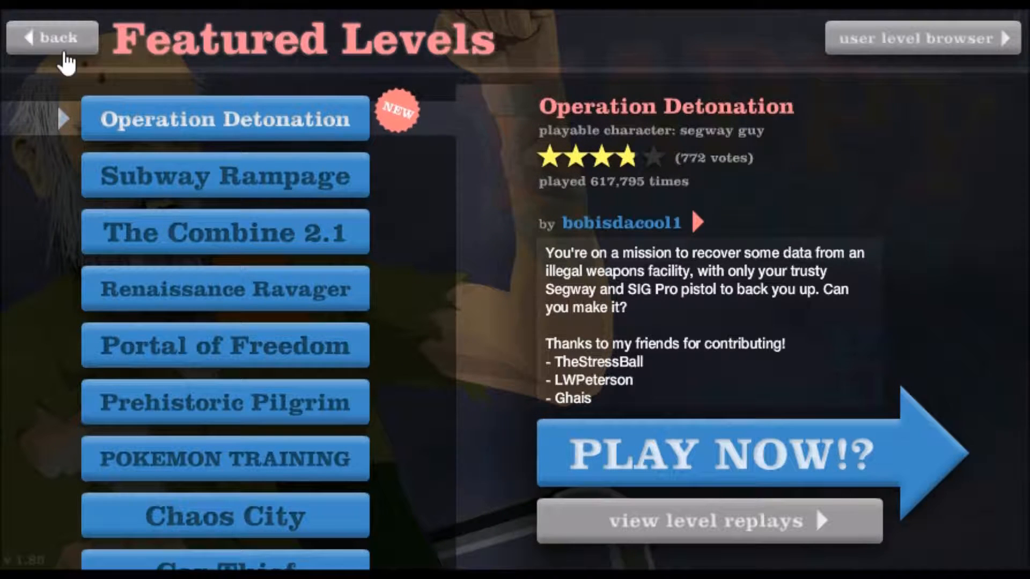
{"action": "scroll", "scroll_direction": "down", "scroll_amount": 3}
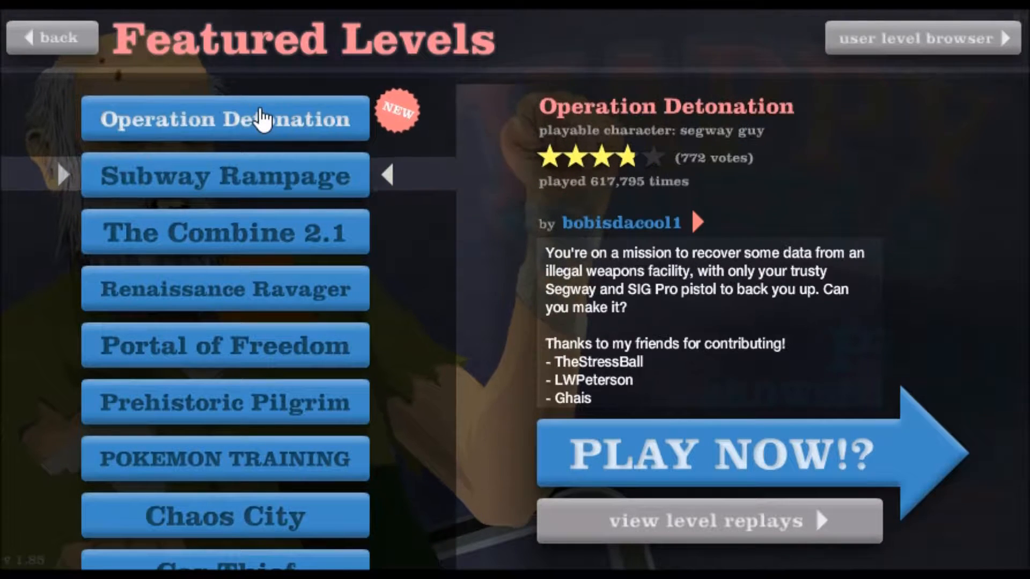
Step: Launch Operation Detonation and ride the segway until the run ends at the pause panel
{"action": "left_click", "coordinate": [722, 455]}
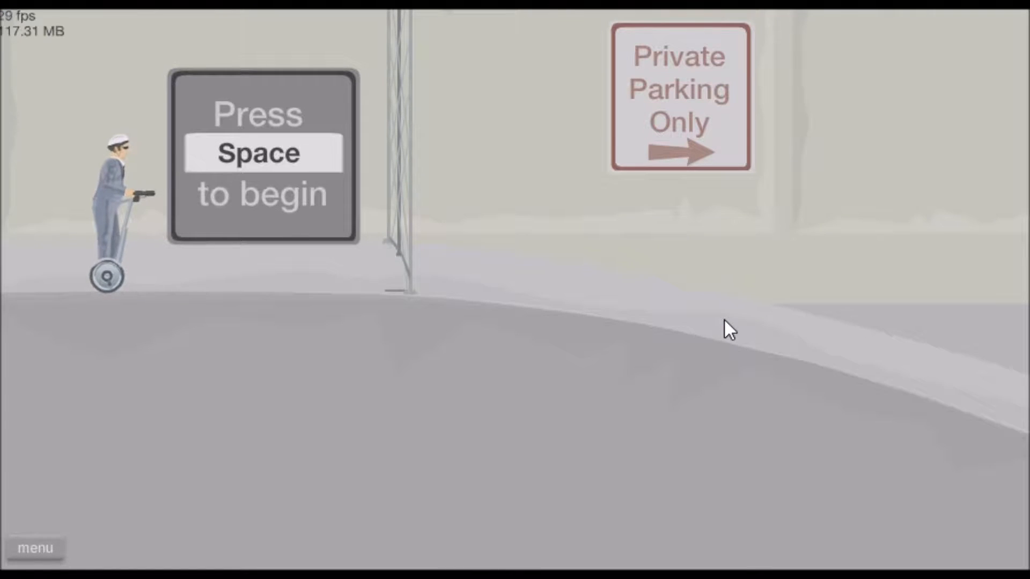
{"action": "key", "text": "space"}
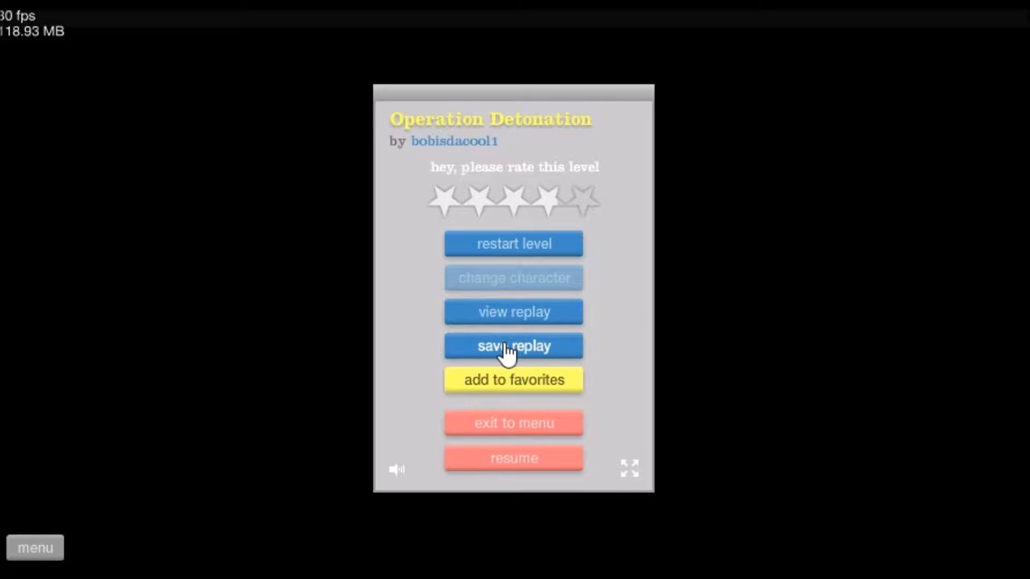
{"action": "mouse_move", "coordinate": [513, 422]}
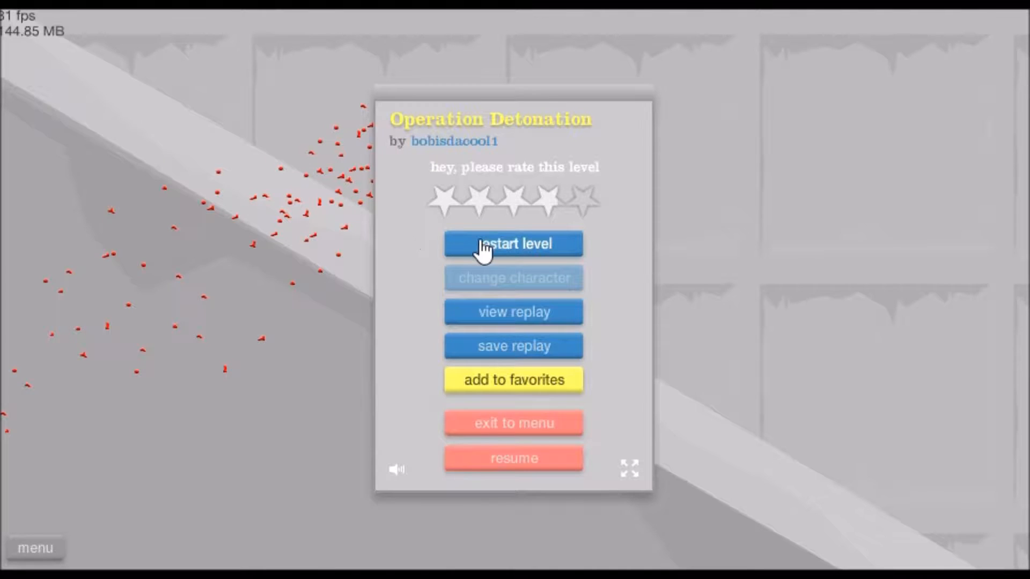
Step: Restart Operation Detonation and play a second run until it ends
{"action": "left_click", "coordinate": [513, 244]}
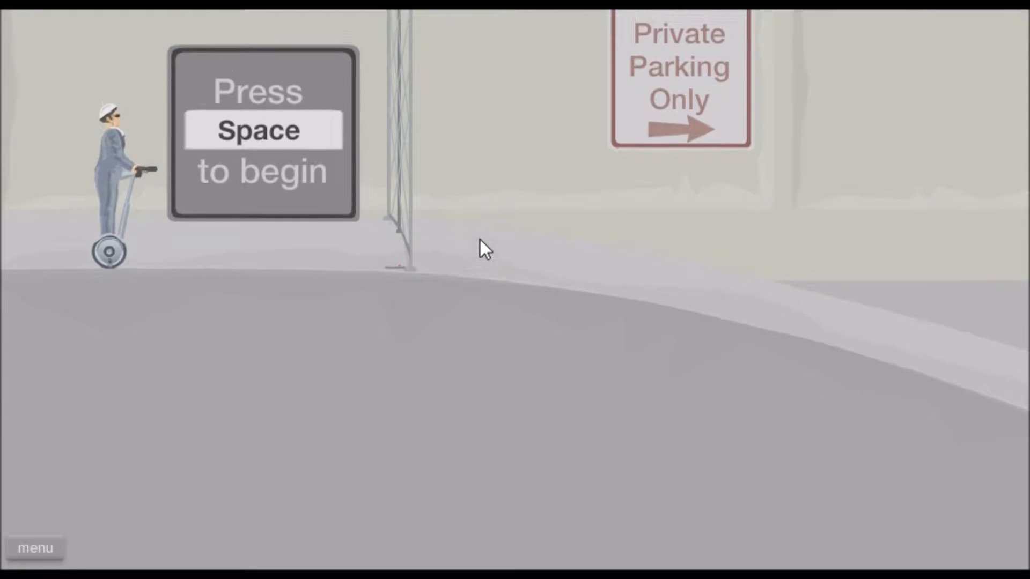
{"action": "key", "text": "space"}
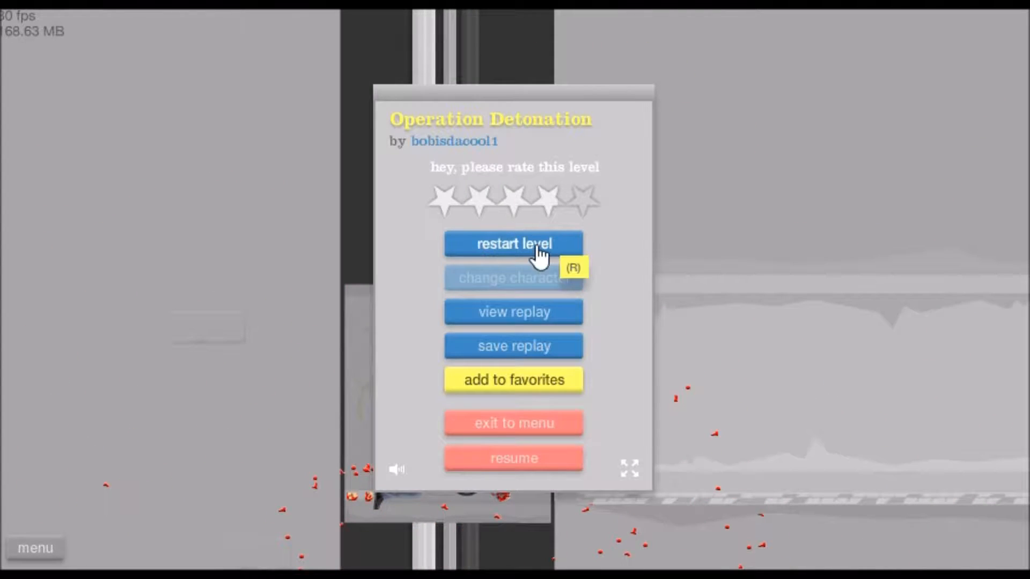
Step: Restart Operation Detonation for a third run and play until it ends
{"action": "left_click", "coordinate": [513, 243]}
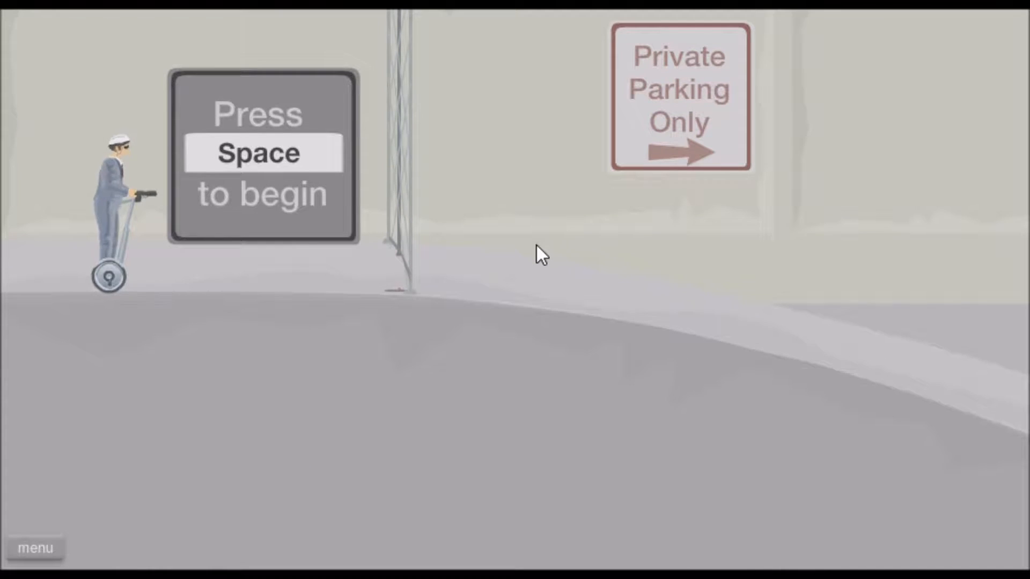
{"action": "key", "text": "space"}
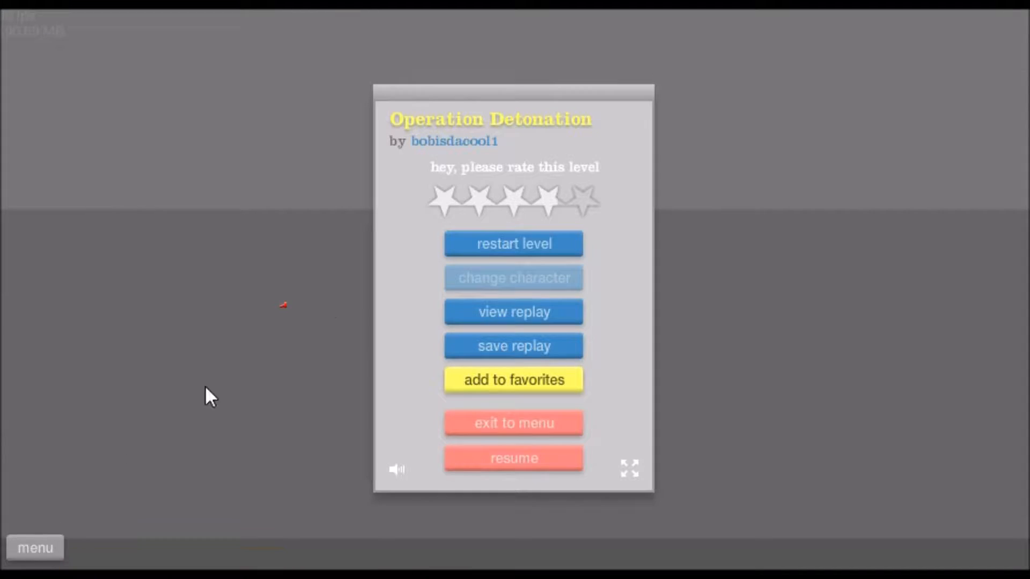
Step: Restart Operation Detonation for a fourth run, ending at the level menu's rating prompt
{"action": "left_click", "coordinate": [514, 243]}
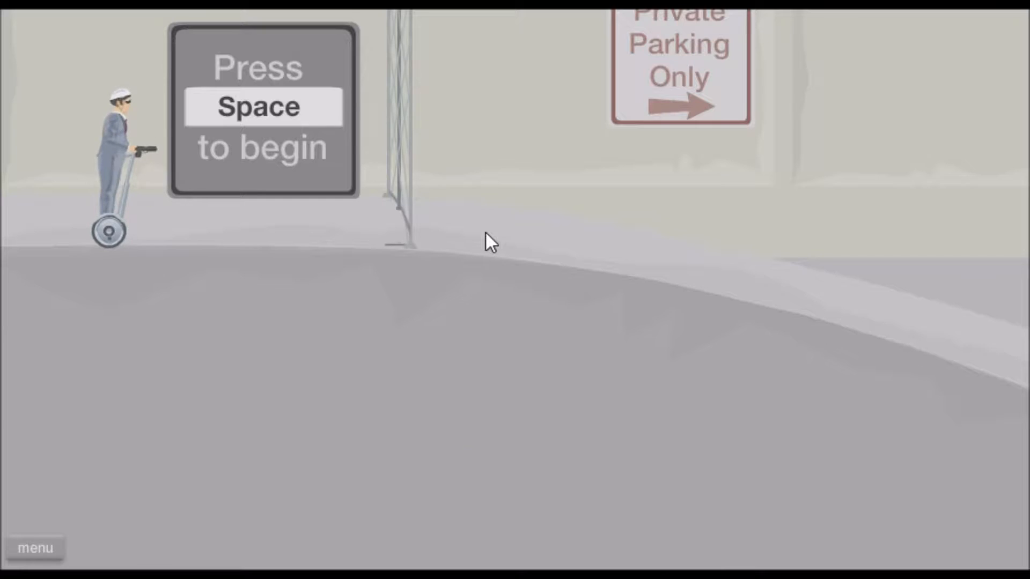
{"action": "key", "text": "space"}
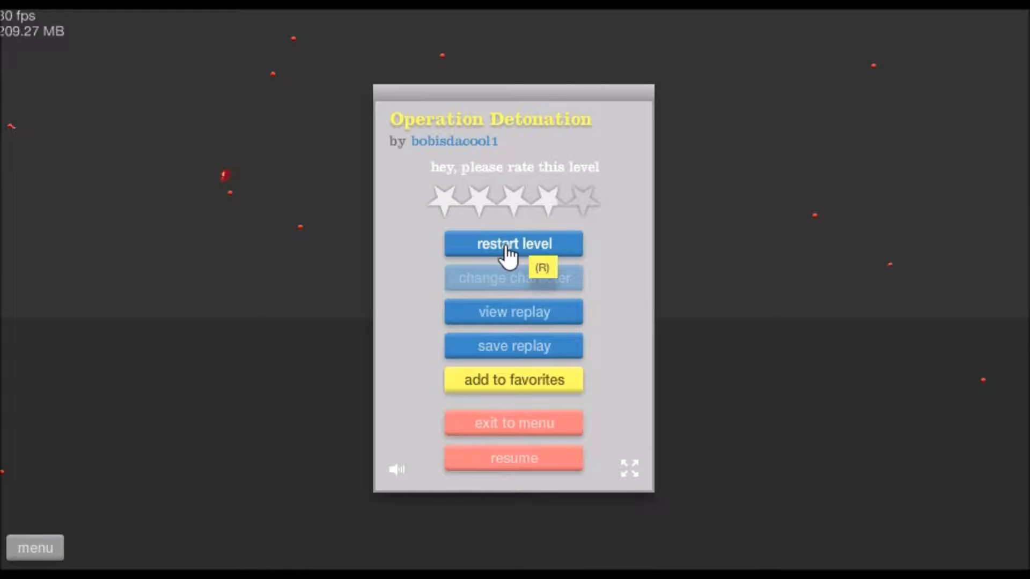
Step: Play a fifth Operation Detonation run, then exit to the Featured Levels list showing Subway Rampage
{"action": "left_click", "coordinate": [513, 243]}
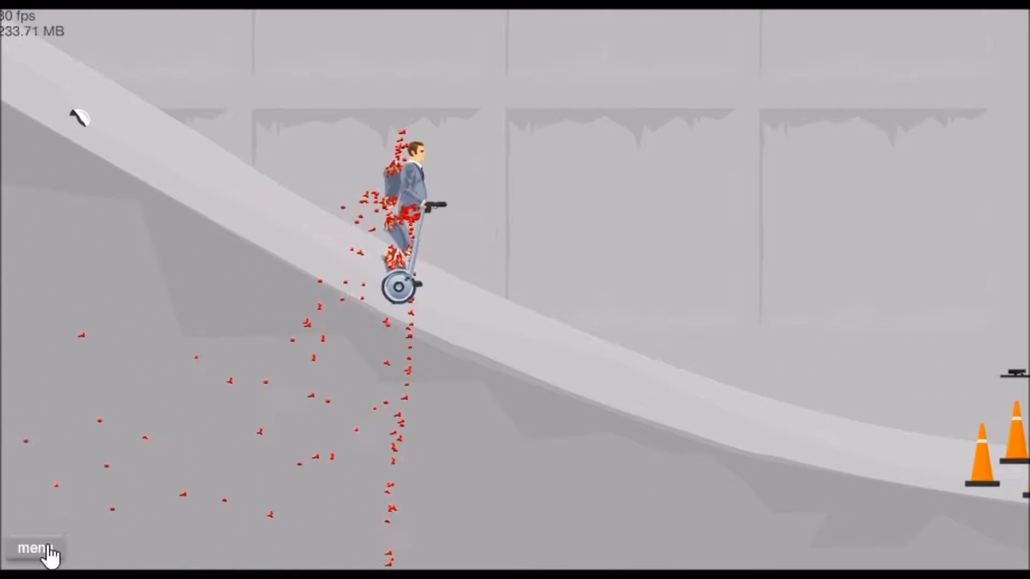
{"action": "left_click", "coordinate": [34, 548]}
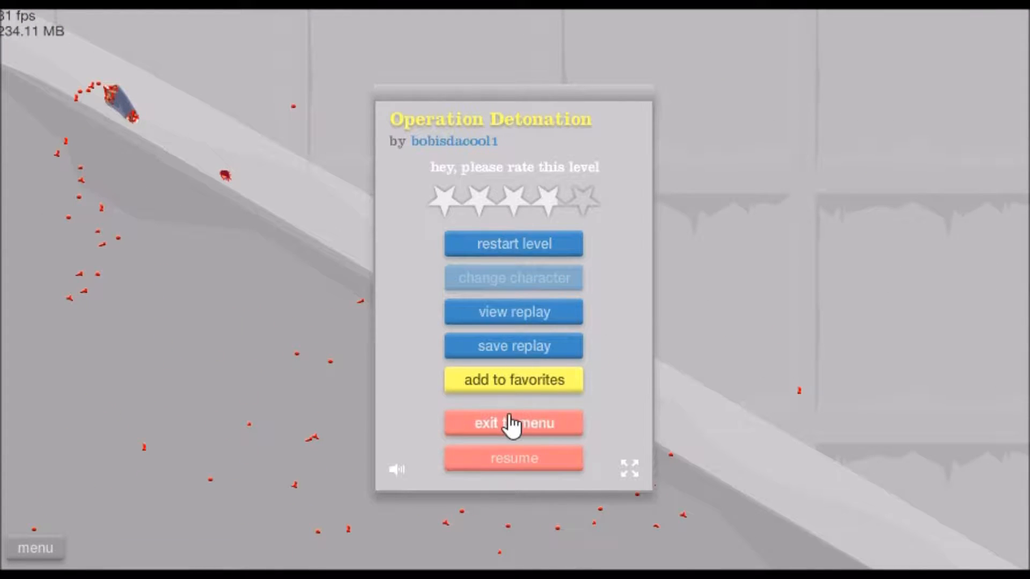
{"action": "left_click", "coordinate": [514, 423]}
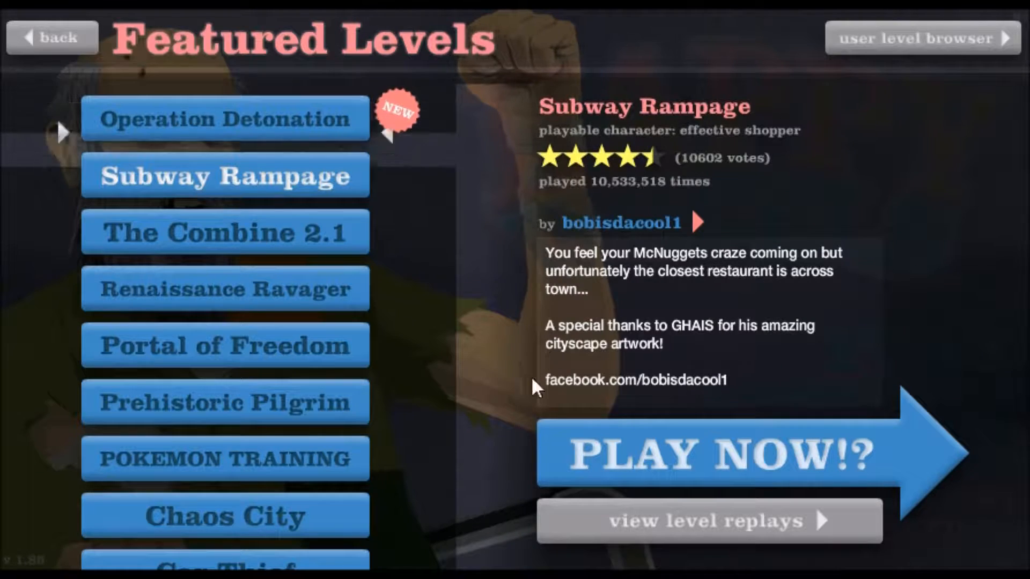
Step: Win Subway Rampage in 33.87 seconds and rate it five stars
{"action": "left_click", "coordinate": [722, 453]}
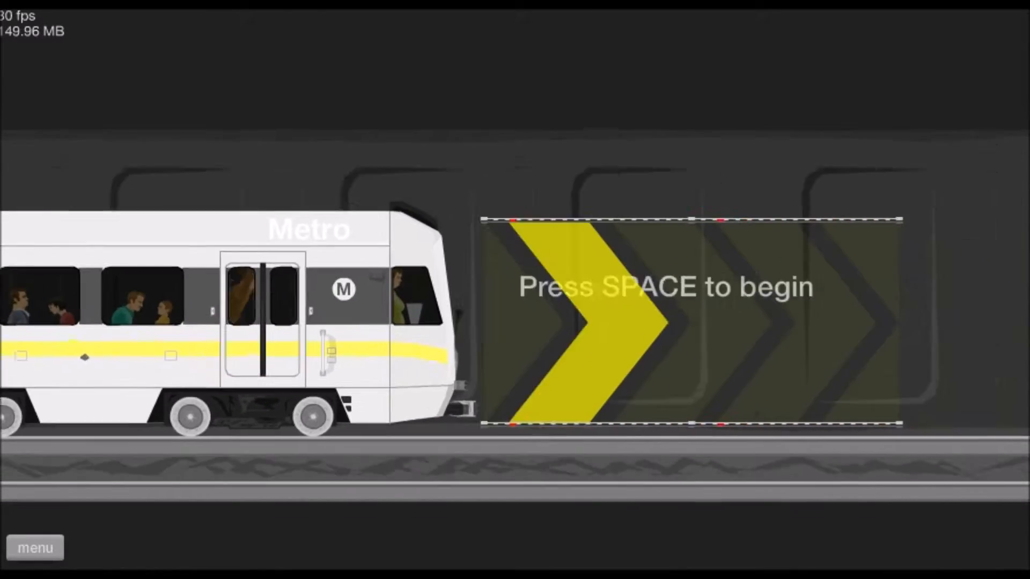
{"action": "key", "text": "space"}
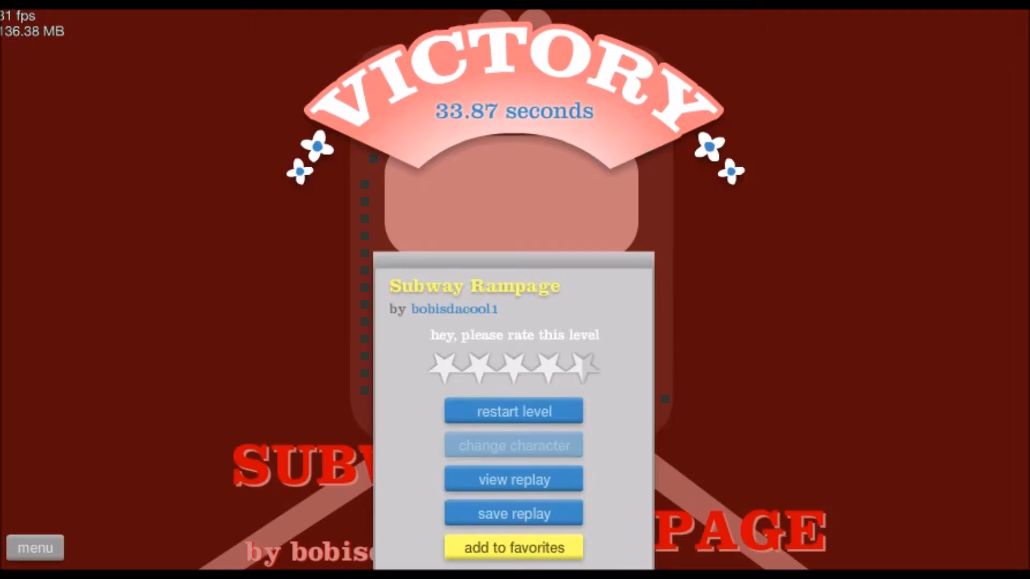
{"action": "left_click", "coordinate": [560, 366]}
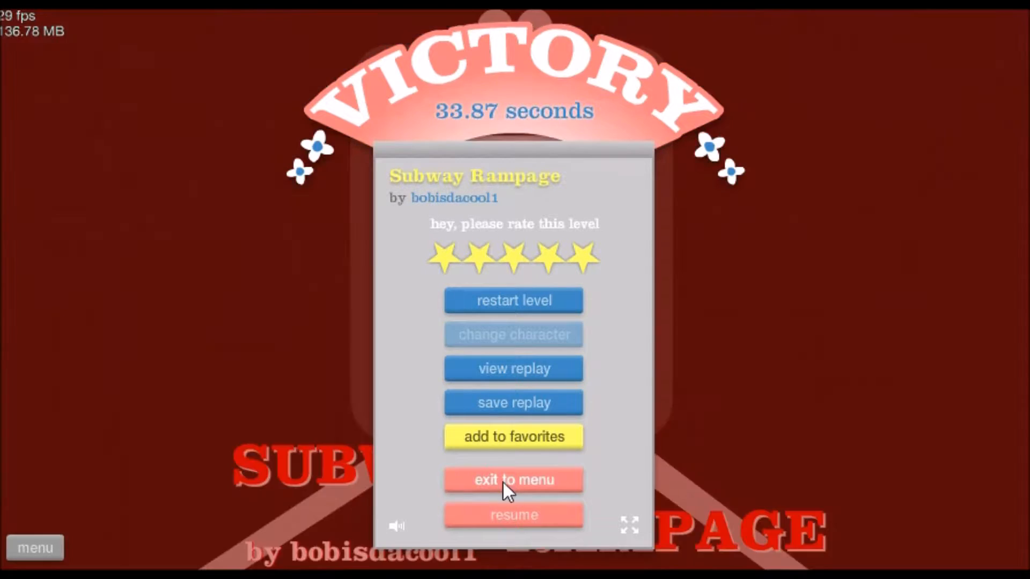
Step: Win The Combine 2.1 in 18.67 seconds, rate it five stars and return to the list
{"action": "left_click", "coordinate": [514, 479]}
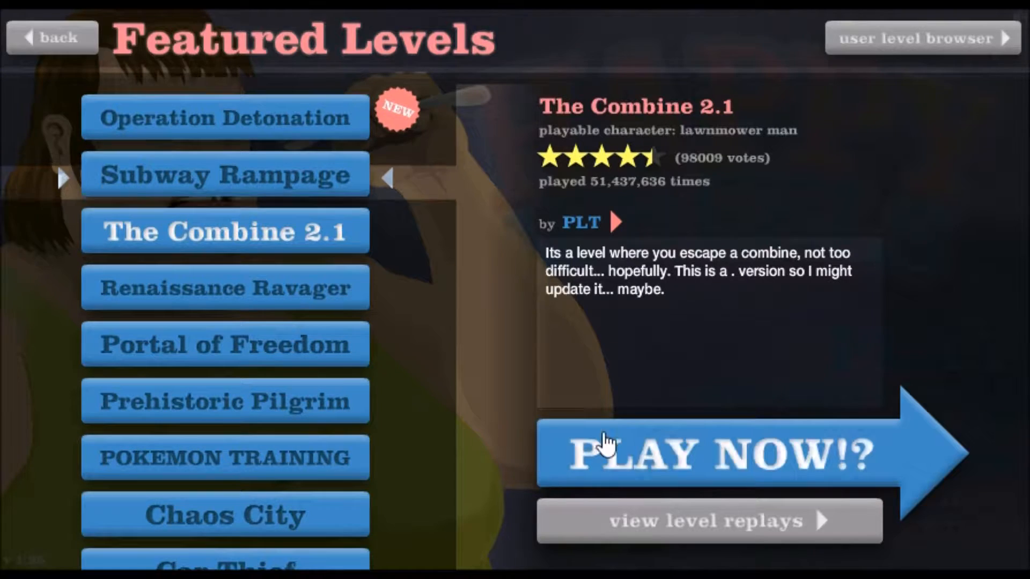
{"action": "left_click", "coordinate": [722, 453]}
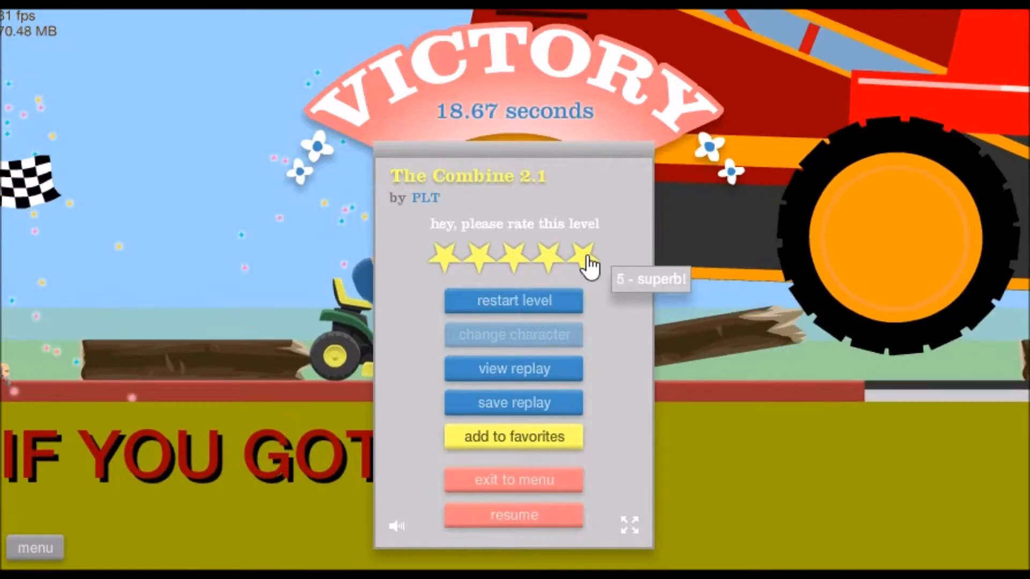
{"action": "left_click", "coordinate": [512, 479]}
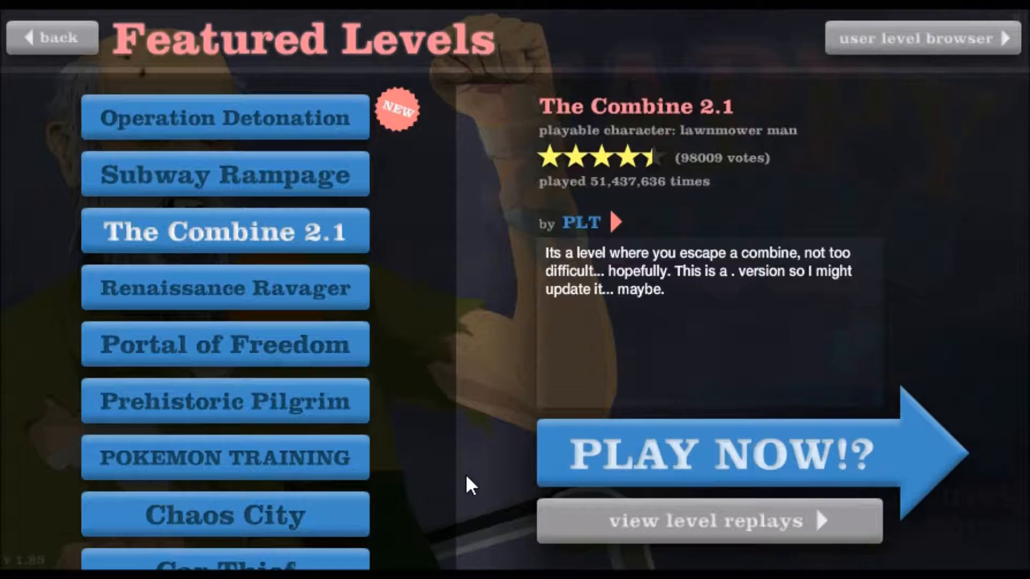
Step: Launch Renaissance Ravager from the featured list and restart it after a failed run
{"action": "left_click", "coordinate": [224, 287]}
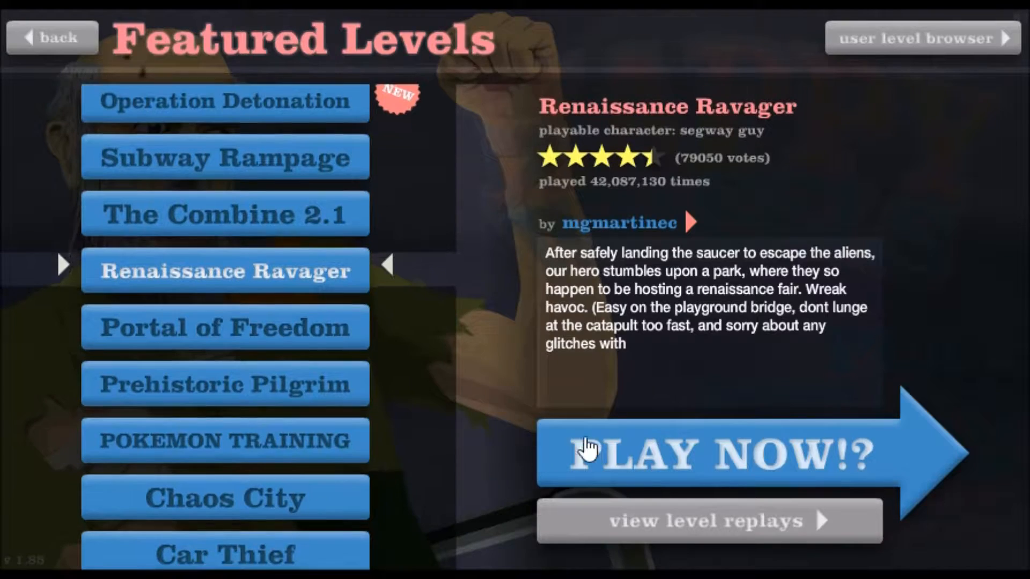
{"action": "left_click", "coordinate": [722, 453]}
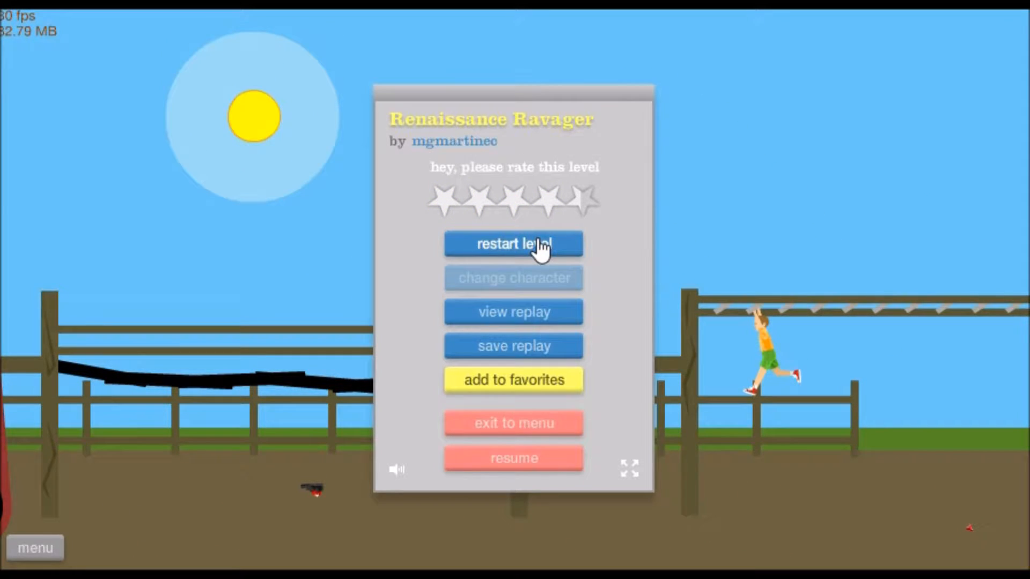
{"action": "left_click", "coordinate": [513, 245]}
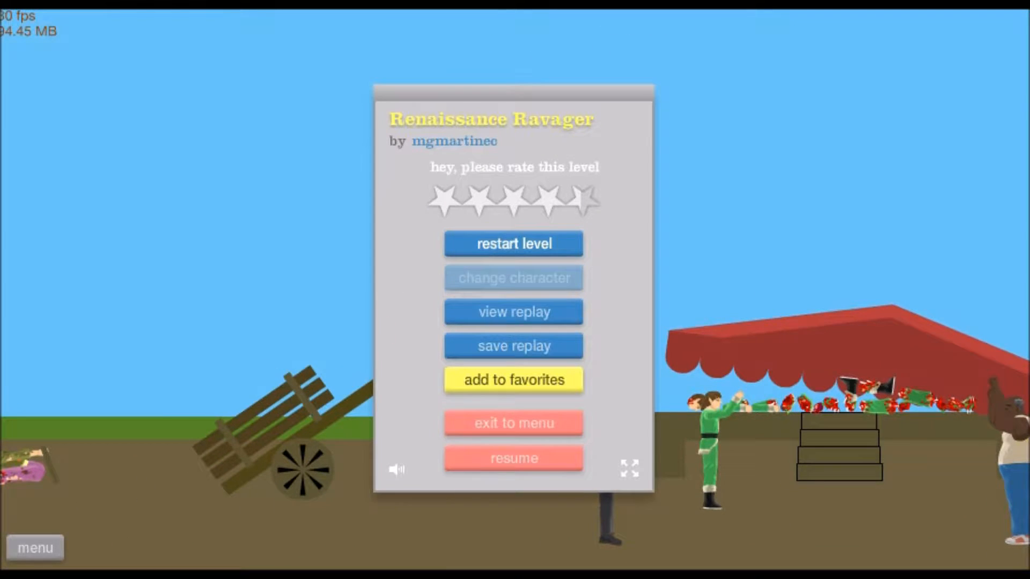
Step: Restart Renaissance Ravager, finish it in 121.77 seconds and rate it five stars
{"action": "left_click", "coordinate": [513, 243]}
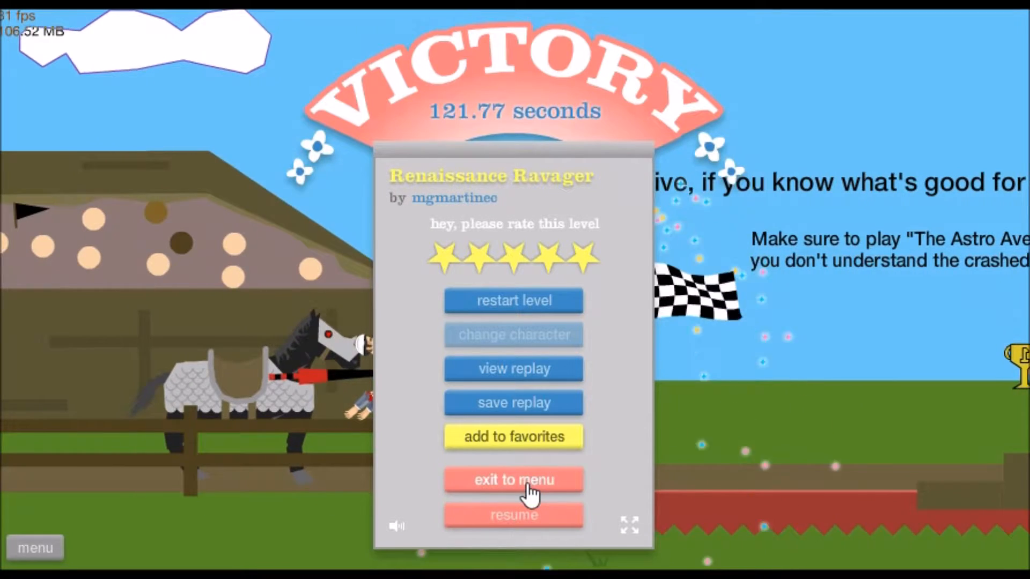
Step: Return to the Featured Levels list and launch Portal of Freedom
{"action": "left_click", "coordinate": [513, 479]}
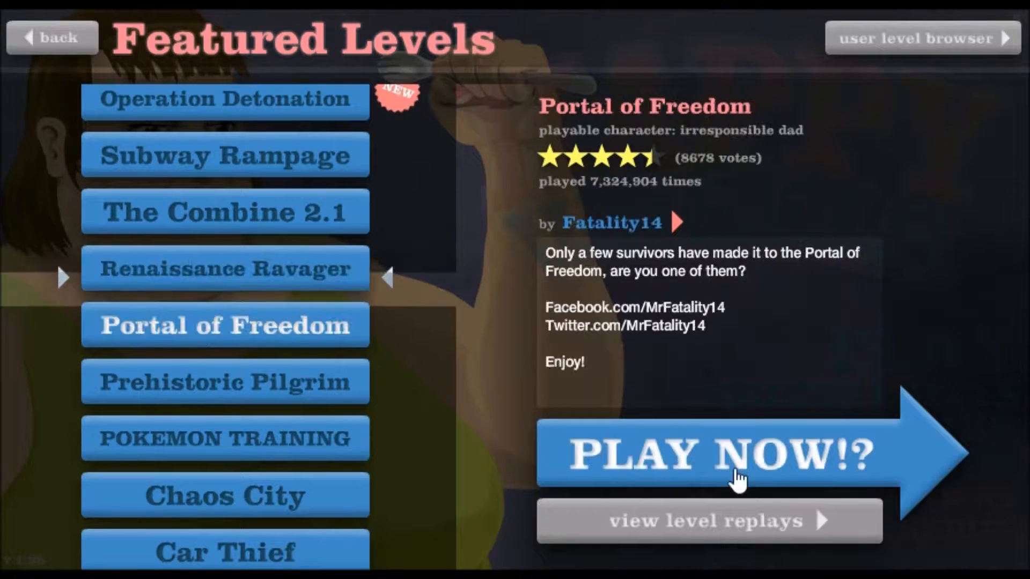
{"action": "left_click", "coordinate": [729, 453]}
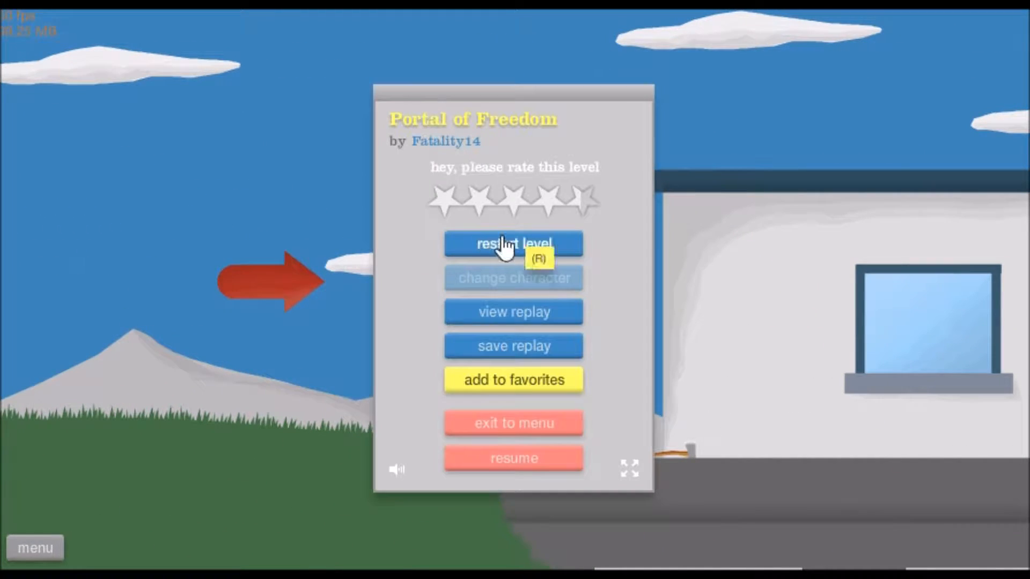
Step: Restart Portal of Freedom and play through to victory in 81.40 seconds
{"action": "left_click", "coordinate": [513, 244]}
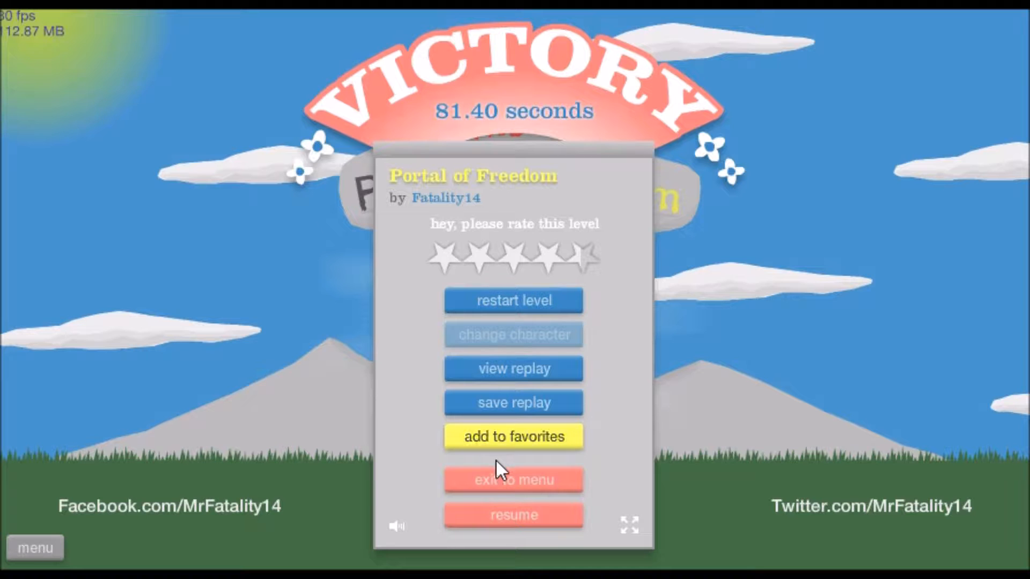
Step: Exit the finished level and select Prehistoric Pilgrim in the Featured Levels list
{"action": "left_click", "coordinate": [513, 479]}
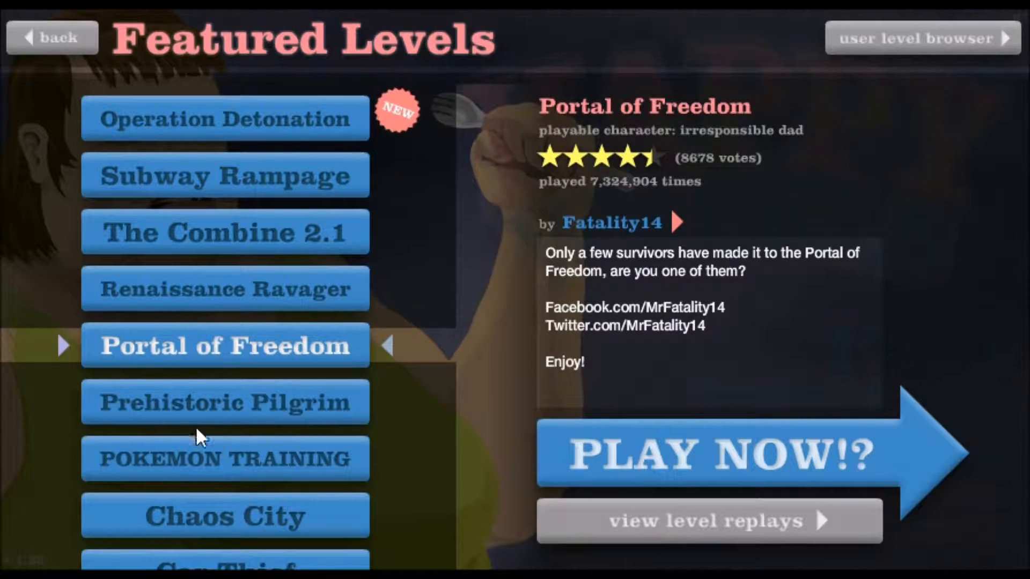
{"action": "left_click", "coordinate": [224, 402]}
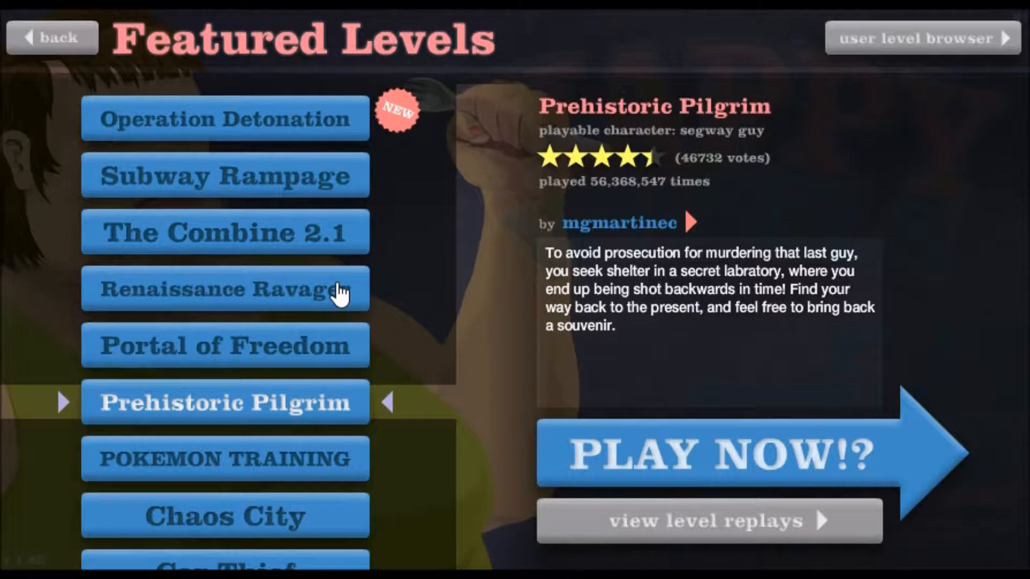
Step: Launch Prehistoric Pilgrim and steer the character through the level
{"action": "left_click", "coordinate": [722, 453]}
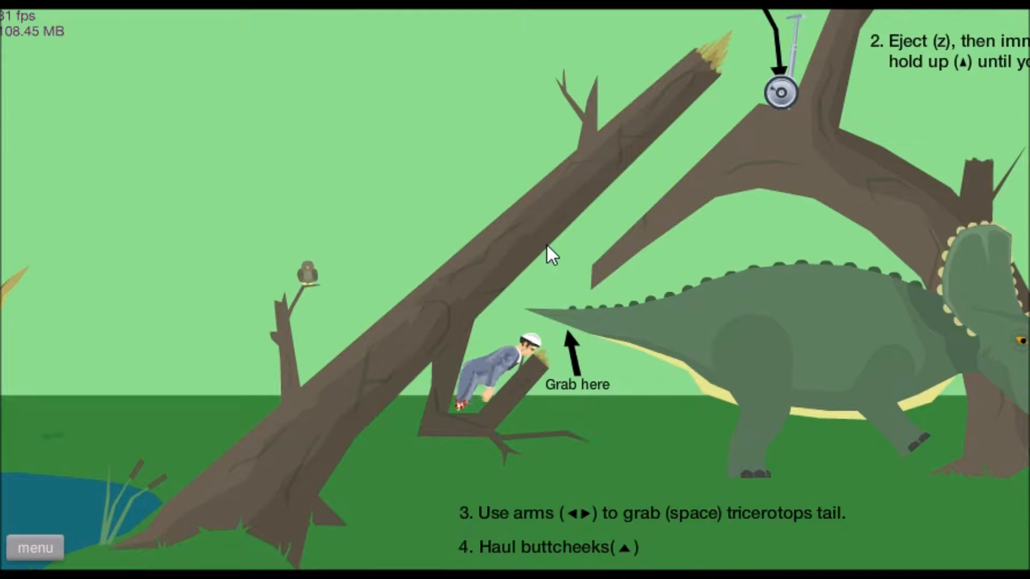
{"action": "key", "text": "space"}
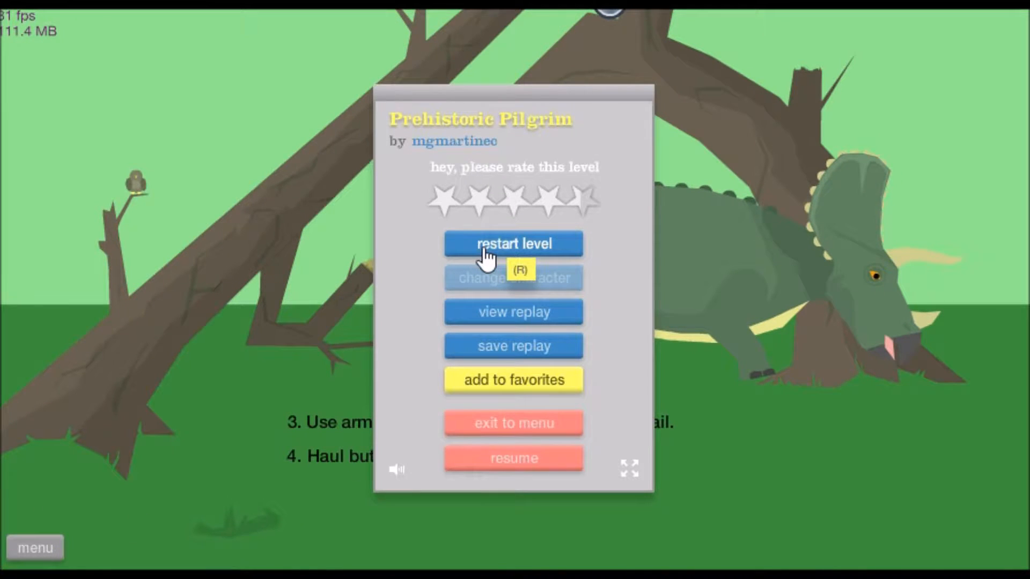
Step: Replay Prehistoric Pilgrim, exit to the featured list, and launch POKEMON TRAINING
{"action": "left_click", "coordinate": [514, 244]}
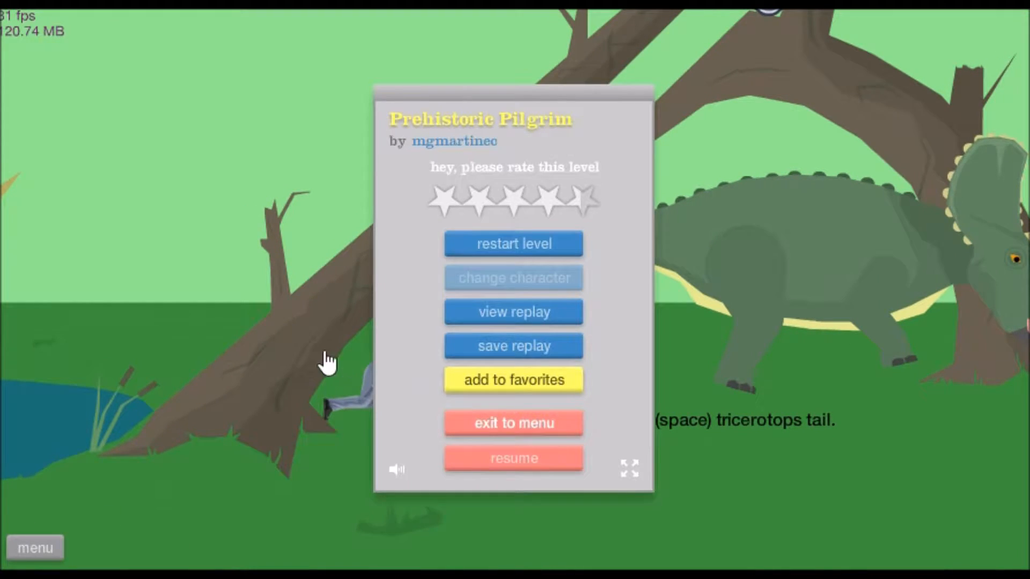
{"action": "left_click", "coordinate": [514, 423]}
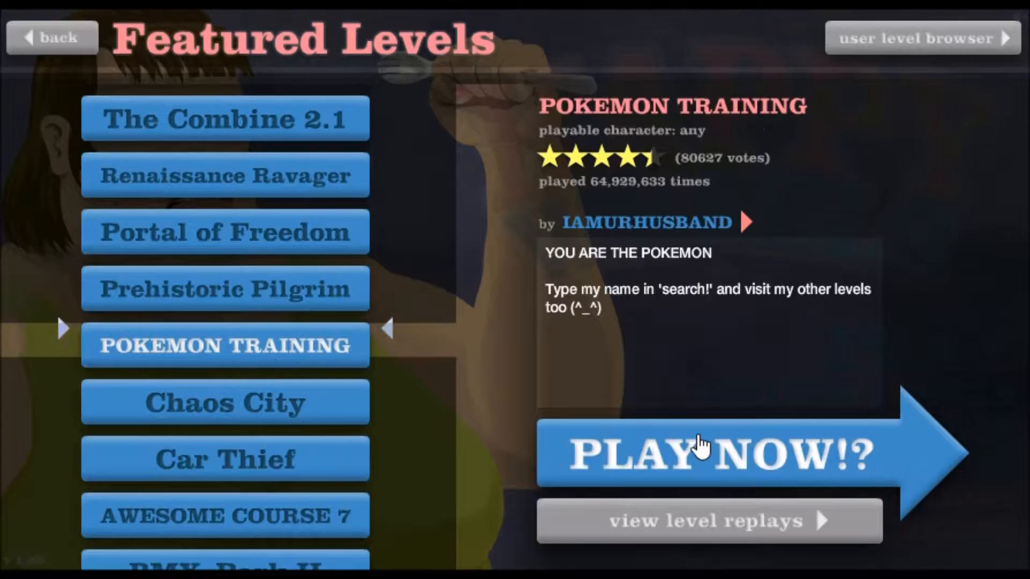
{"action": "left_click", "coordinate": [709, 453]}
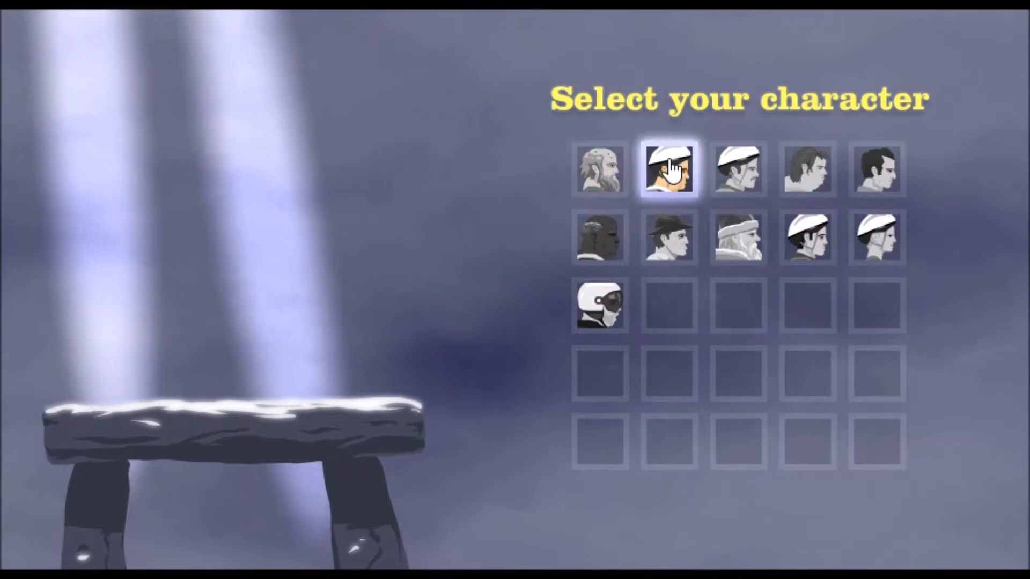
Step: Pick the helmeted character and start a POKEMON TRAINING run
{"action": "left_click", "coordinate": [669, 169]}
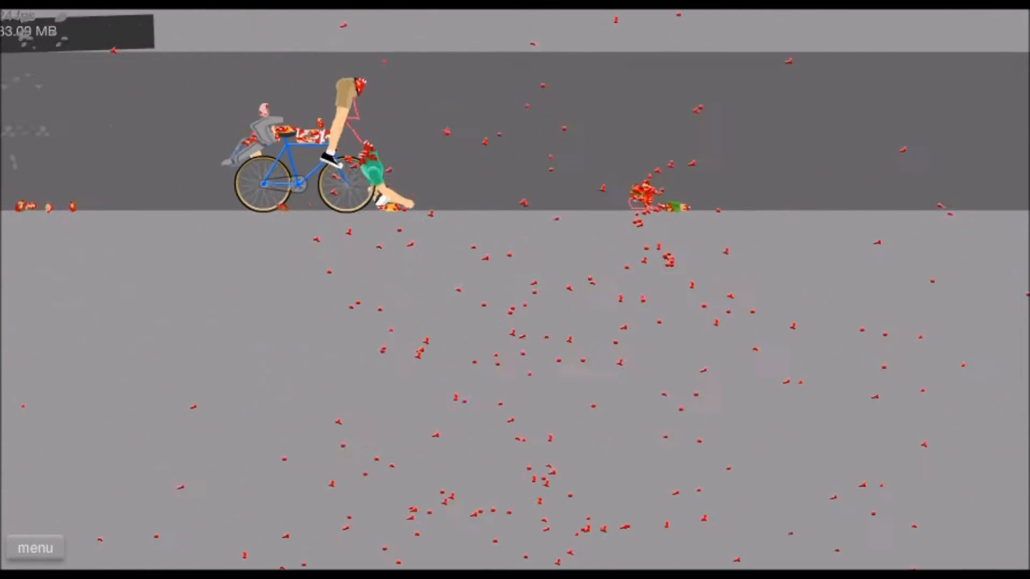
Step: Pause POKEMON TRAINING and restart the level twice to retry it
{"action": "left_click", "coordinate": [34, 548]}
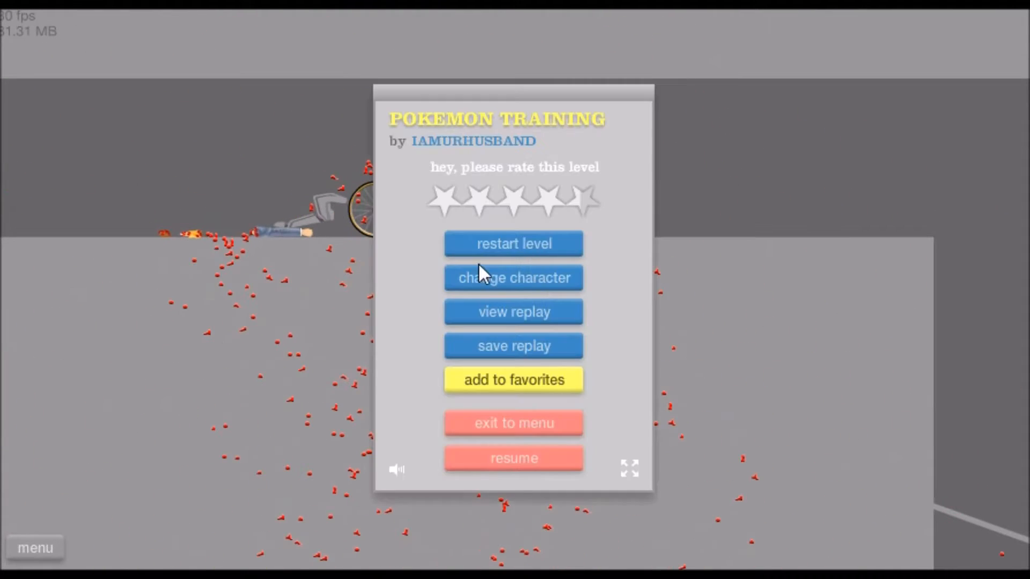
{"action": "left_click", "coordinate": [514, 243]}
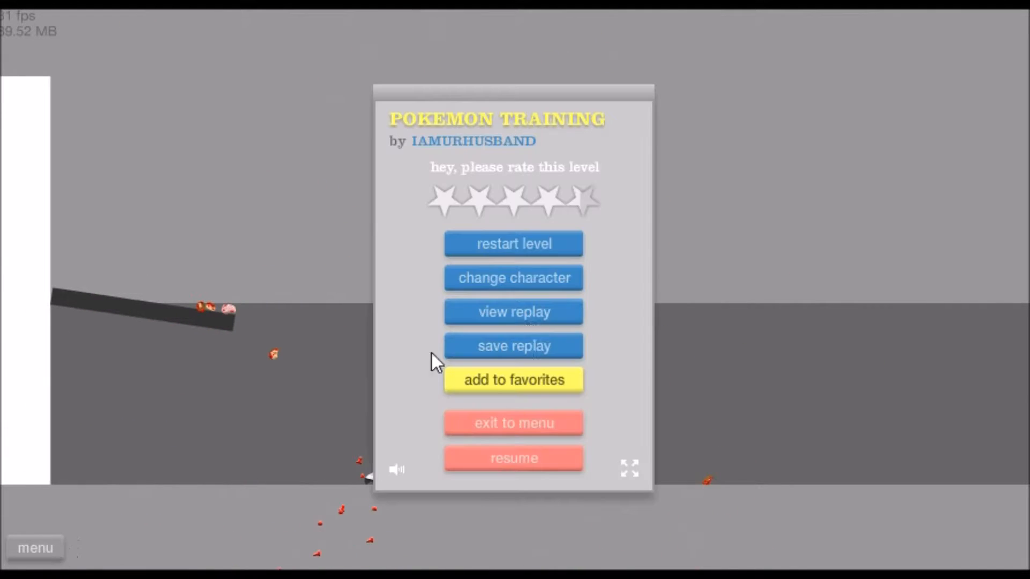
{"action": "left_click", "coordinate": [514, 243]}
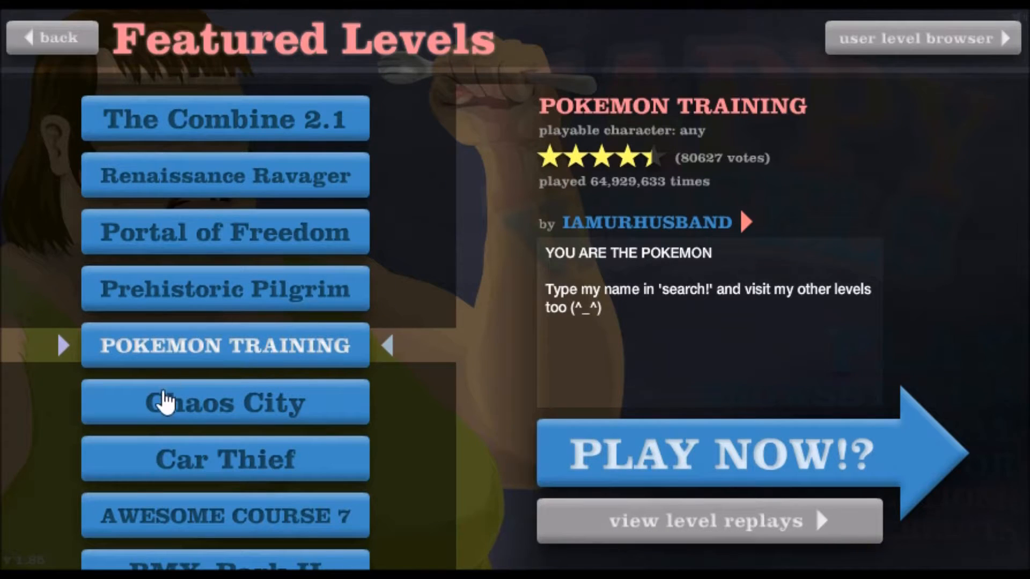
Step: Launch Chaos City, restart twice, win in 84.97 seconds, and exit to the featured list
{"action": "left_click", "coordinate": [722, 453]}
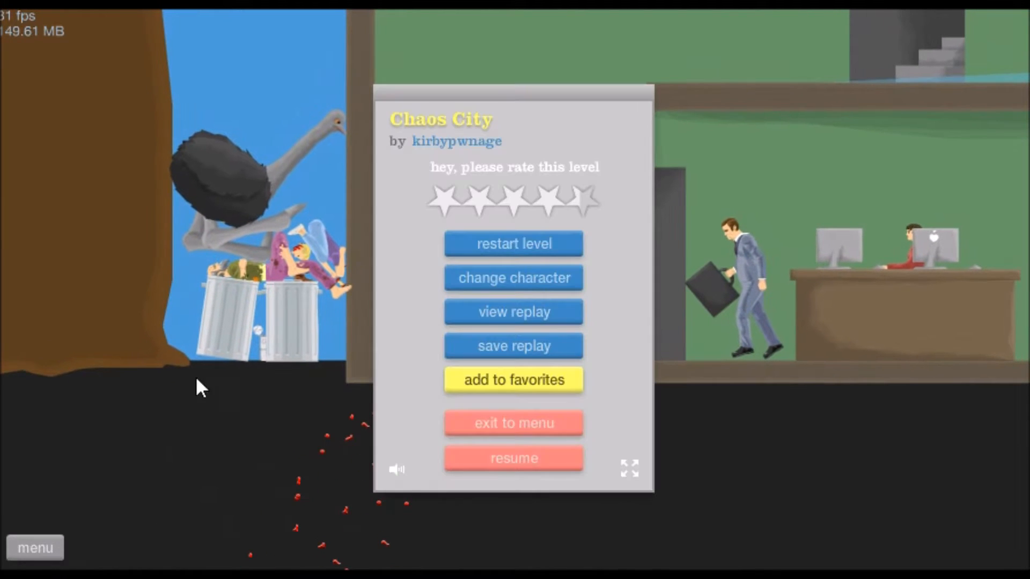
{"action": "mouse_move", "coordinate": [525, 266]}
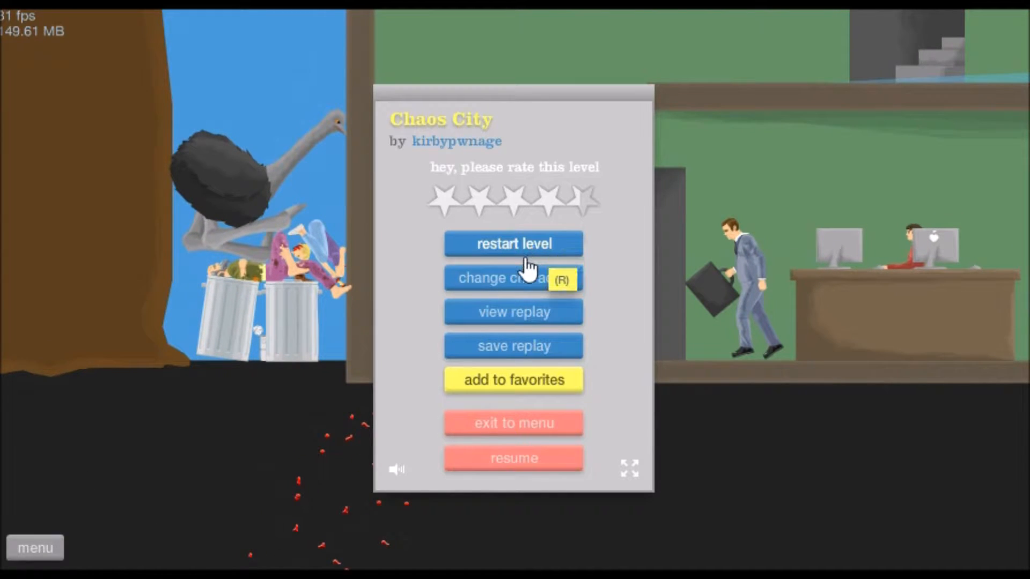
{"action": "mouse_move", "coordinate": [522, 250]}
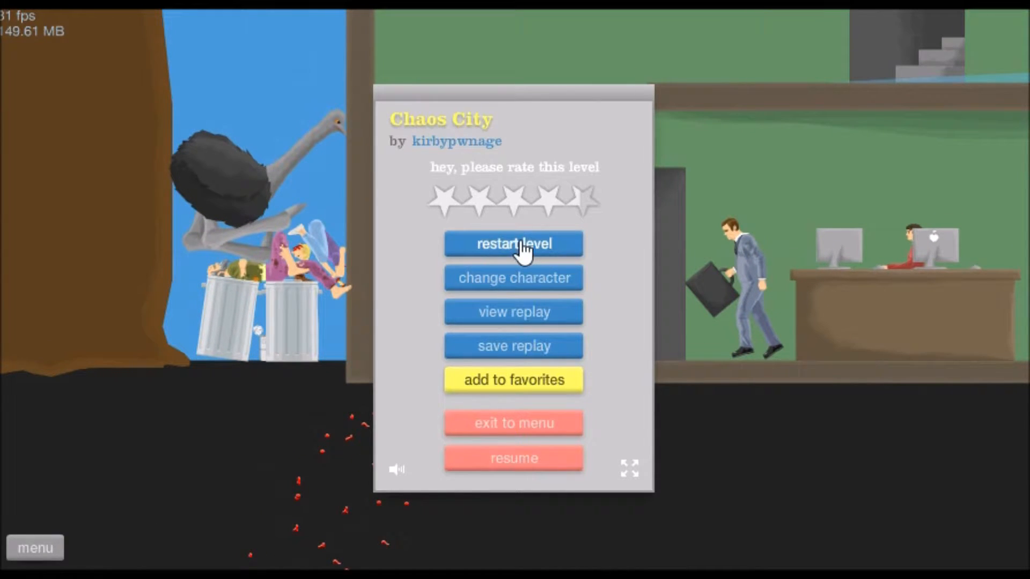
{"action": "left_click", "coordinate": [514, 244]}
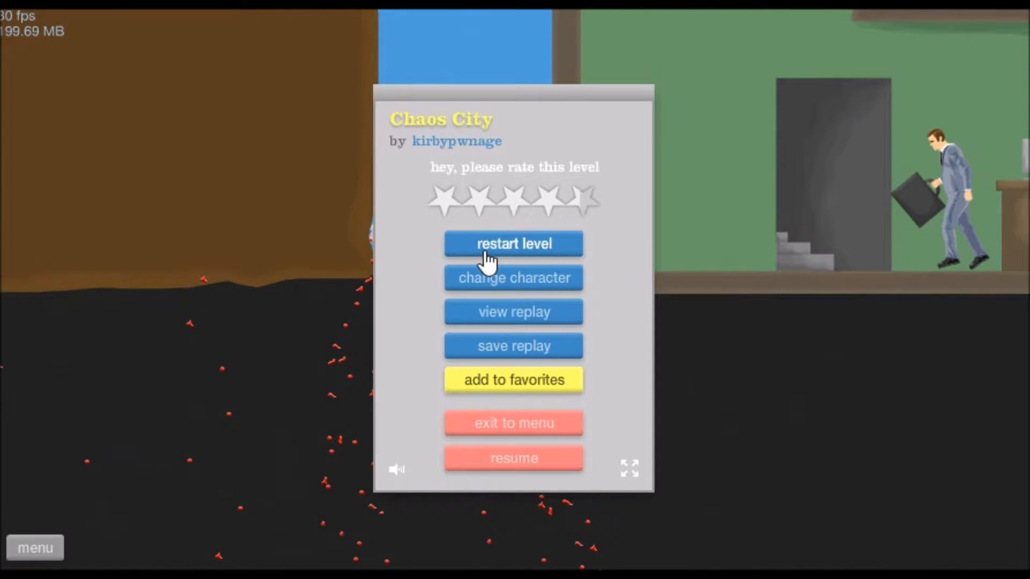
{"action": "left_click", "coordinate": [513, 243]}
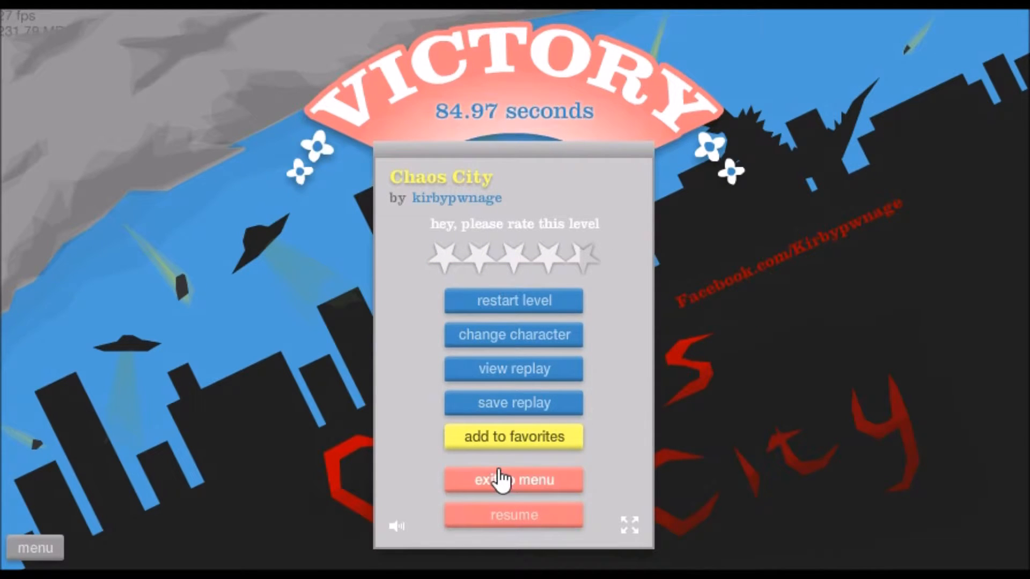
{"action": "left_click", "coordinate": [514, 480]}
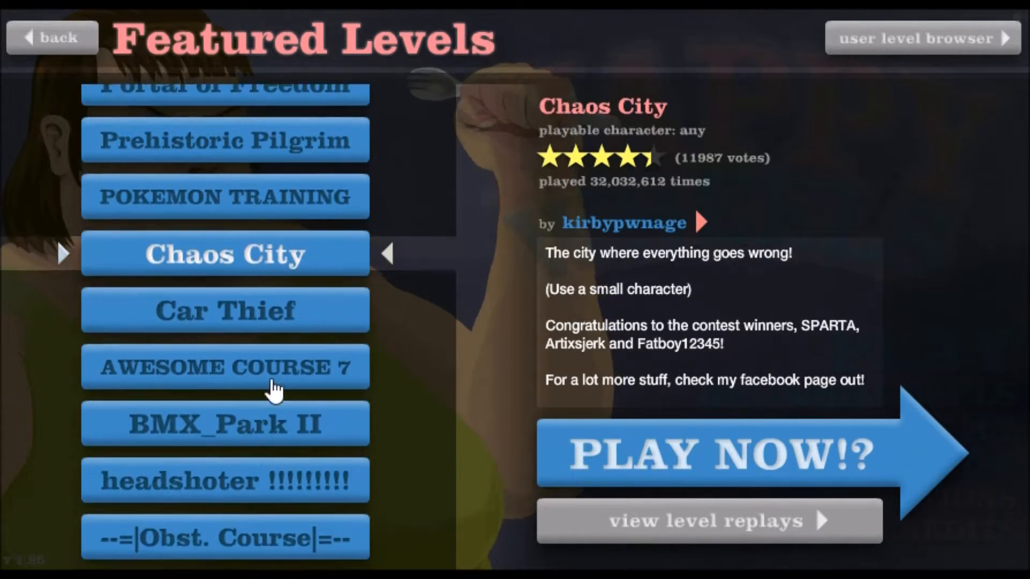
Step: Win Car Thief in 17.43 seconds, exit, and select AWESOME COURSE 7 in the list
{"action": "left_click", "coordinate": [722, 453]}
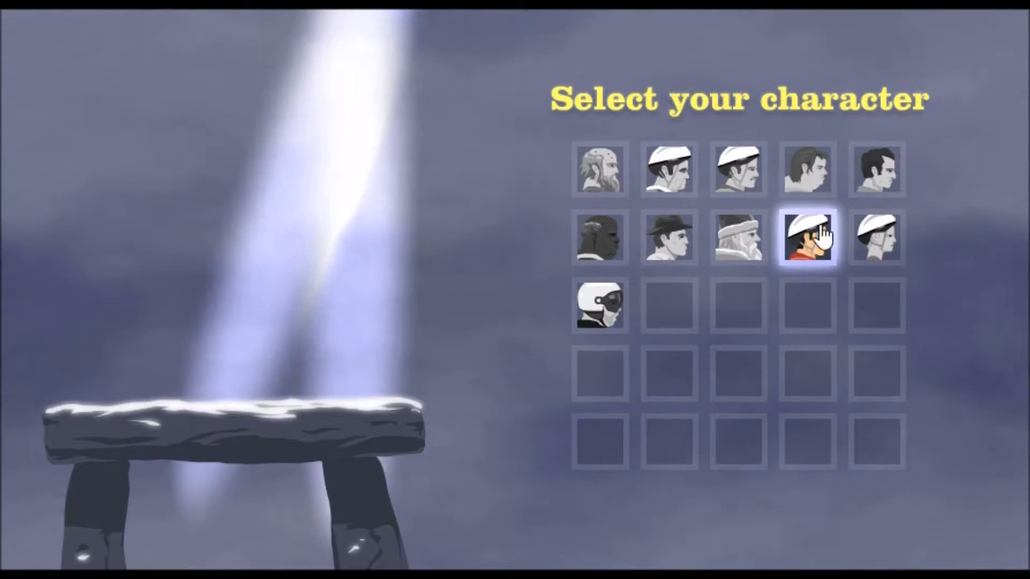
{"action": "left_click", "coordinate": [809, 237]}
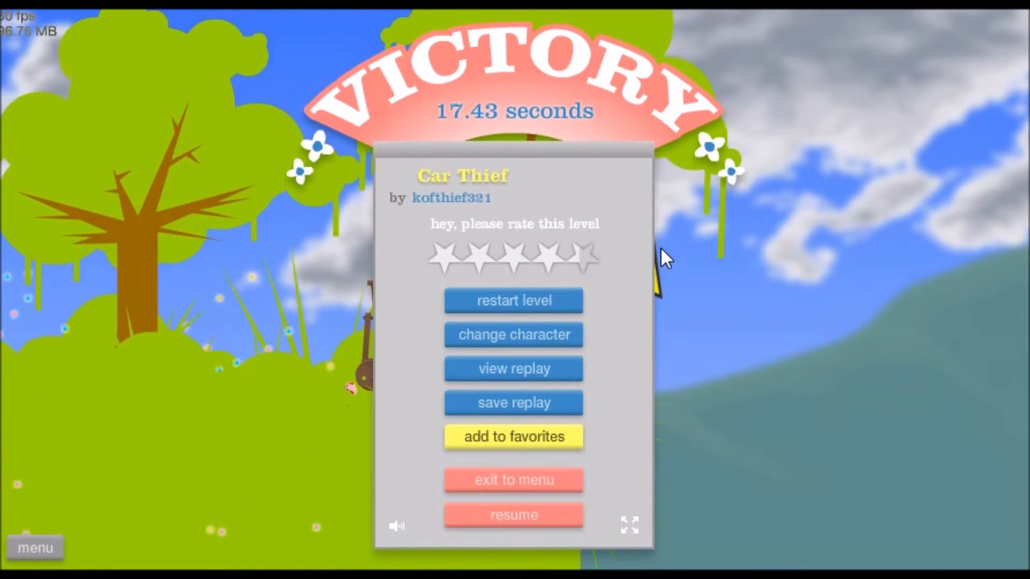
{"action": "left_click", "coordinate": [512, 515]}
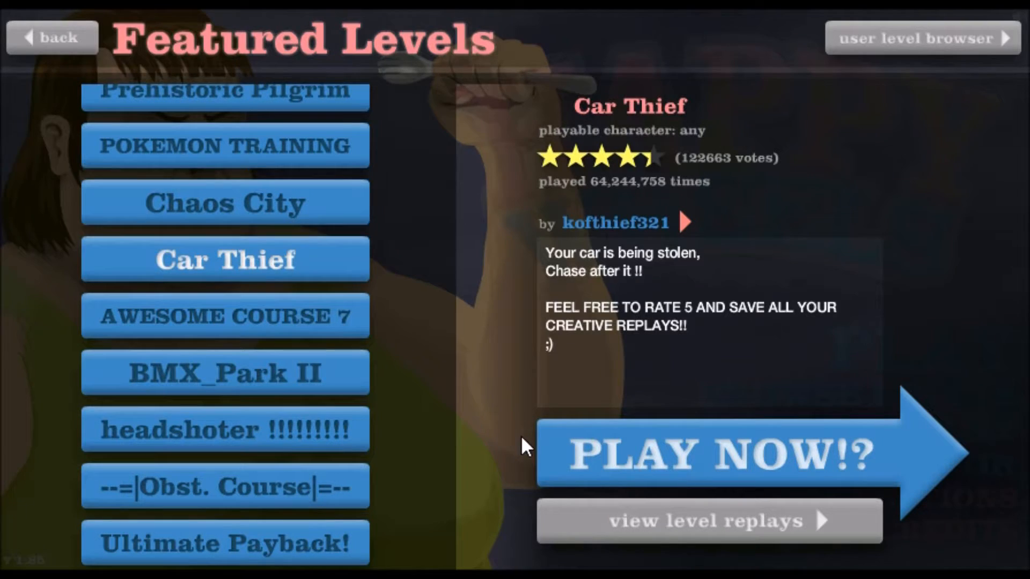
{"action": "left_click", "coordinate": [224, 315]}
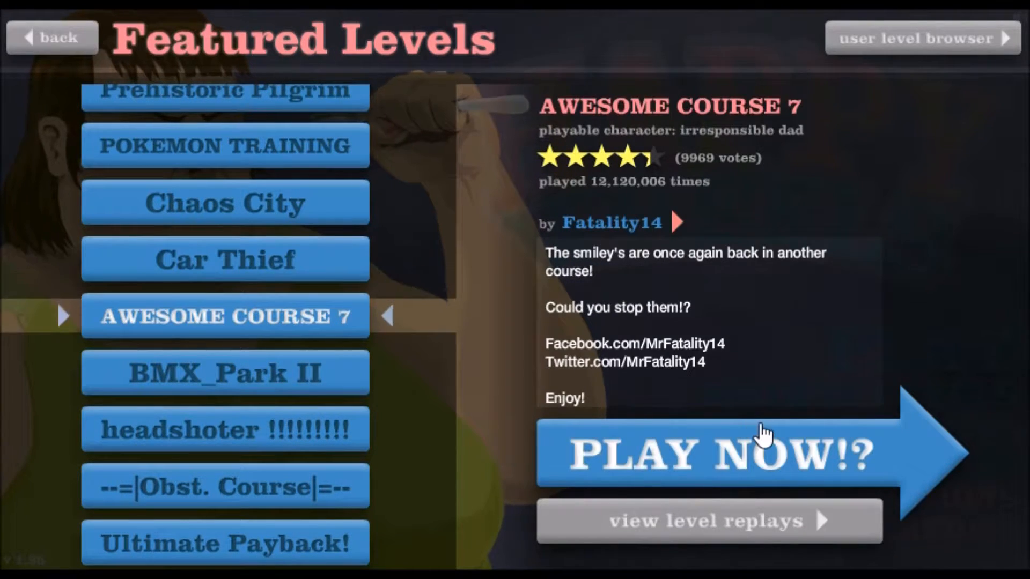
Step: Win AWESOME COURSE 7 in 71.03 seconds, rate it five stars, exit, and launch BMX_Park II
{"action": "left_click", "coordinate": [716, 452]}
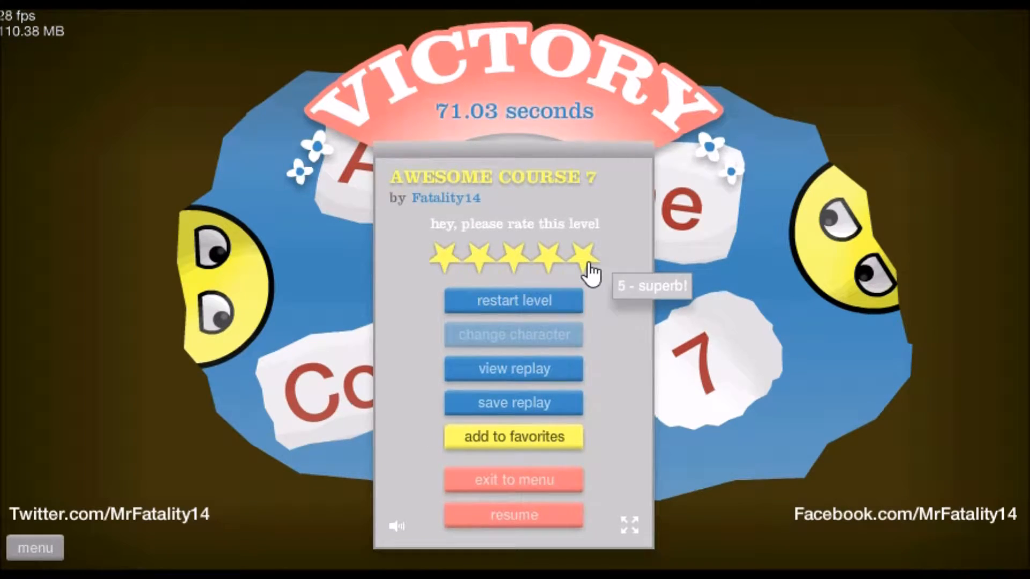
{"action": "left_click", "coordinate": [514, 515]}
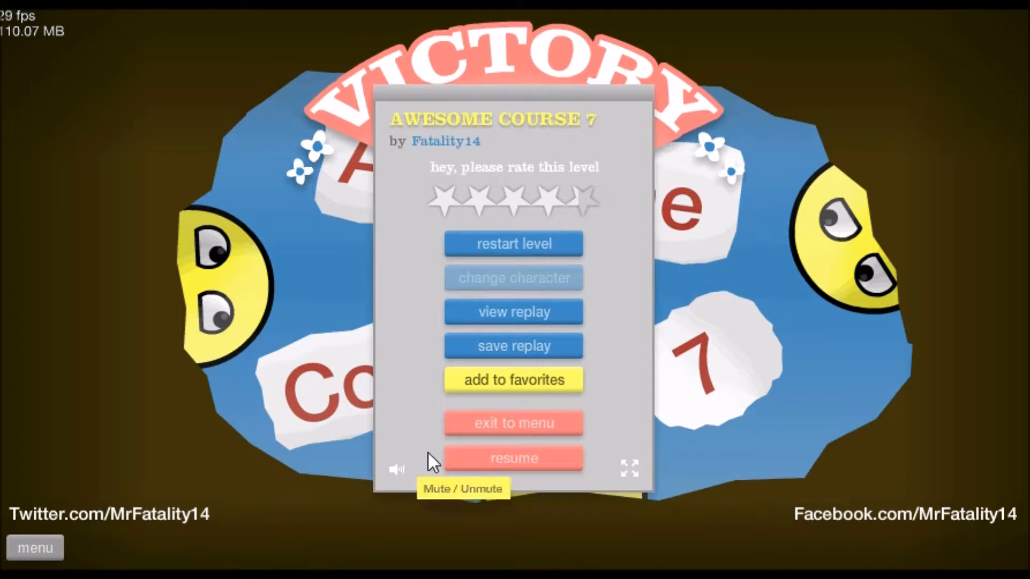
{"action": "left_click", "coordinate": [514, 423]}
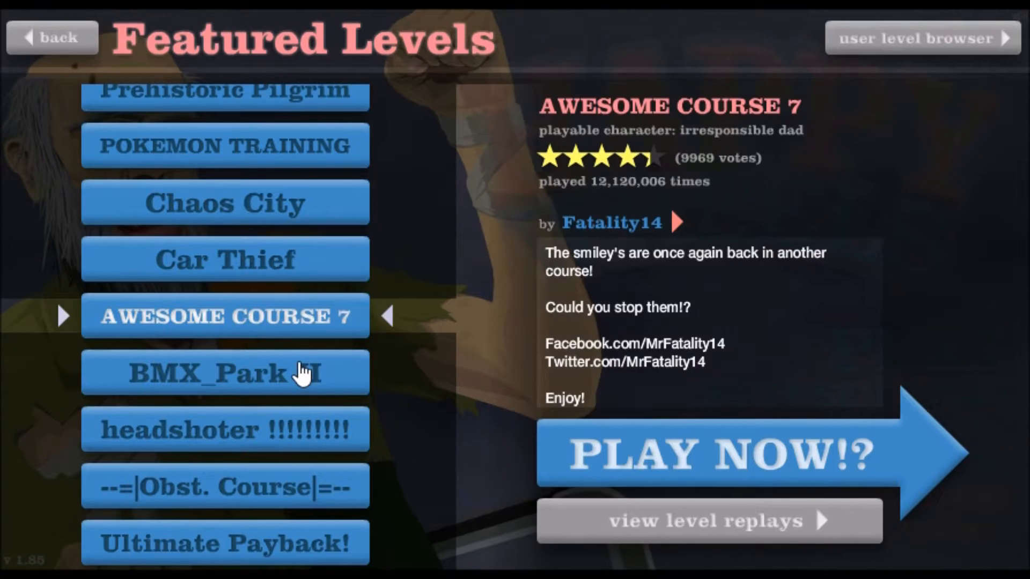
{"action": "left_click", "coordinate": [722, 453]}
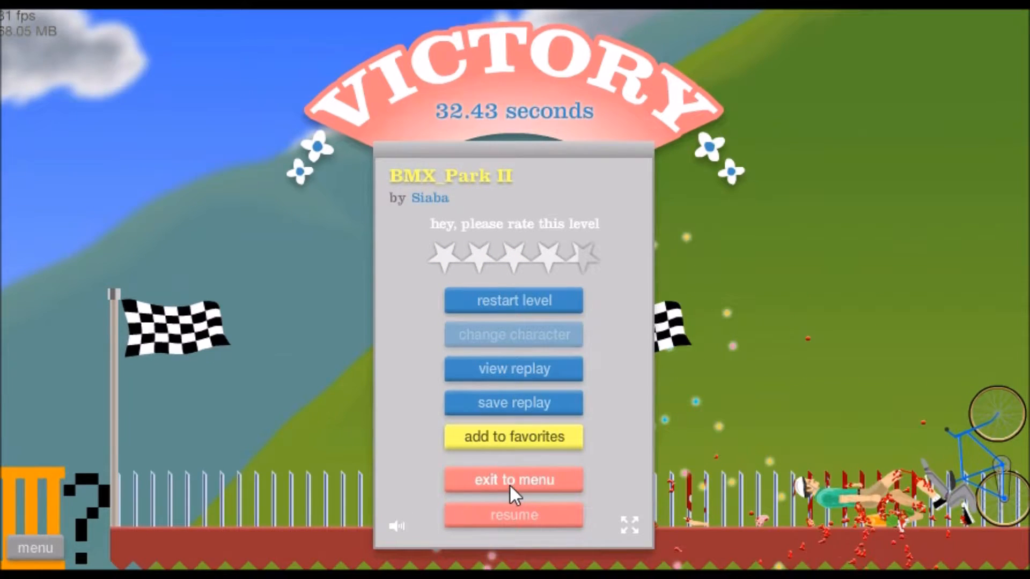
Step: Leave the finished level and start headshoter, firing at the other gunman with Space
{"action": "left_click", "coordinate": [513, 479]}
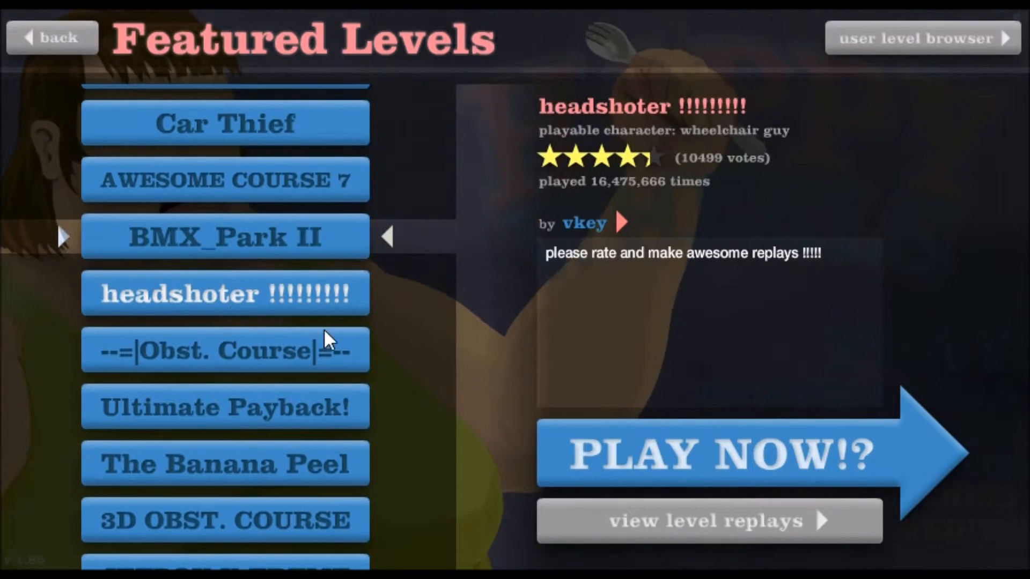
{"action": "left_click", "coordinate": [716, 453]}
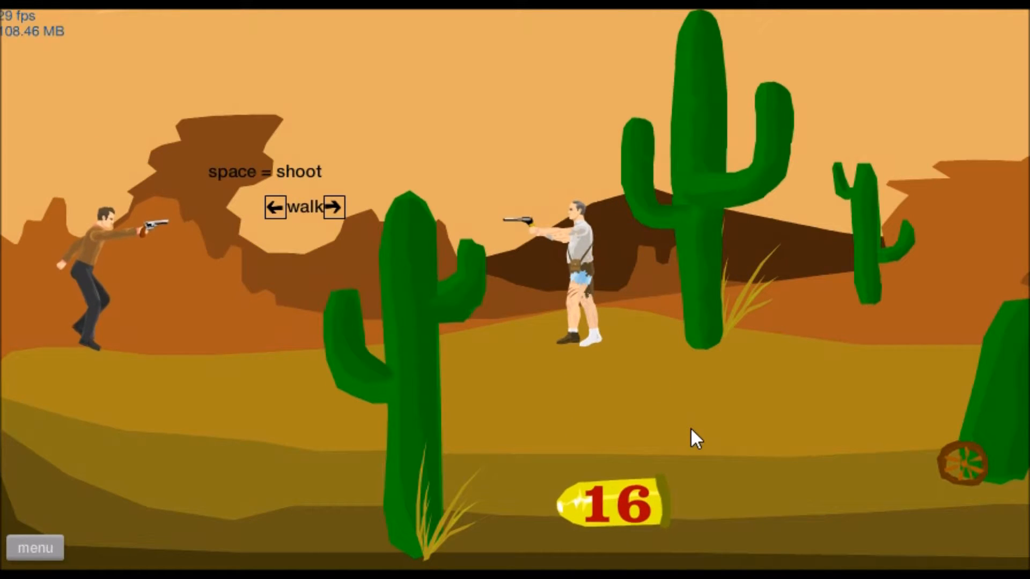
{"action": "key", "text": "space"}
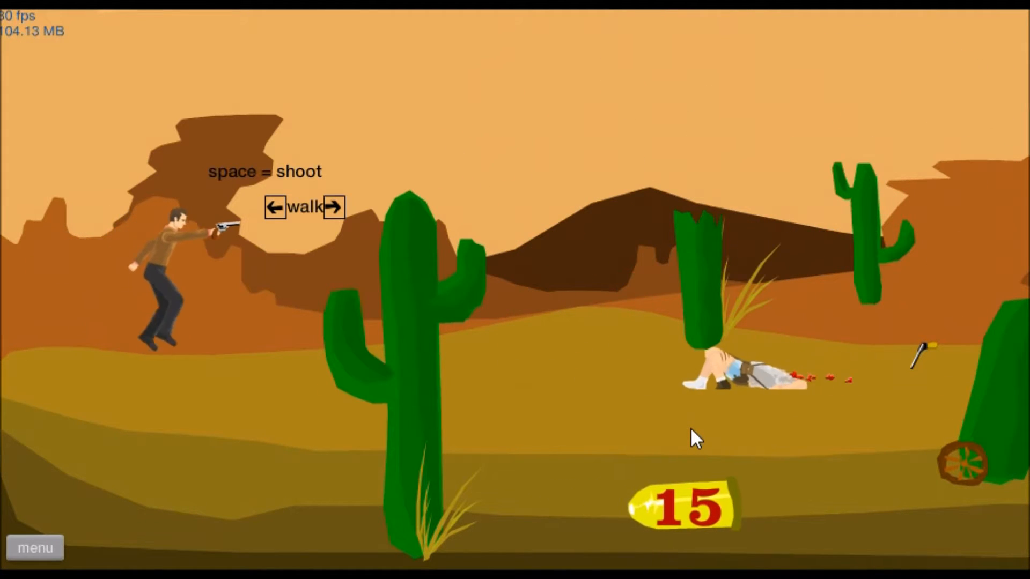
{"action": "key", "text": "space"}
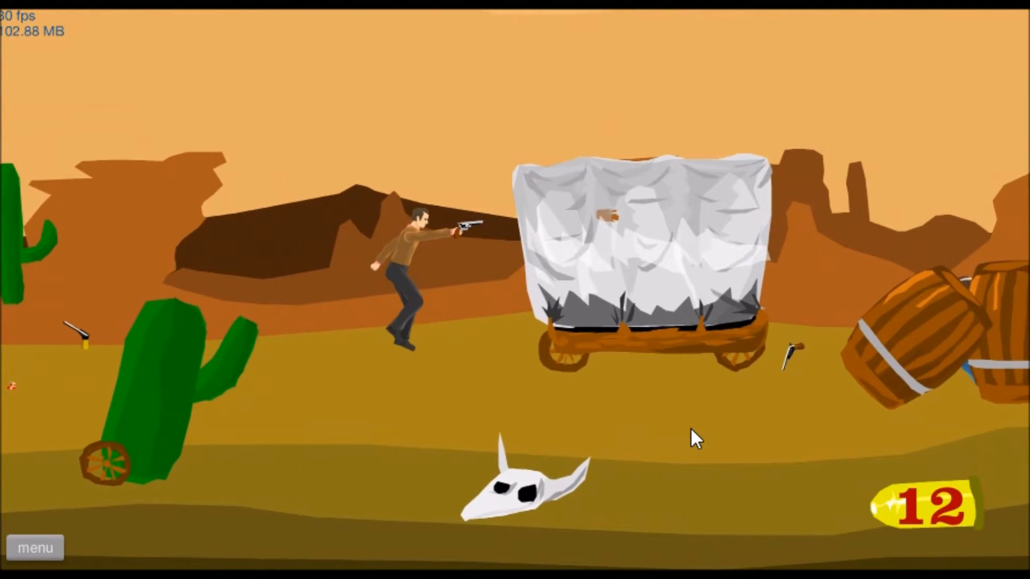
Step: Keep shooting in the desert shootout, then quit back to the Featured Levels list
{"action": "left_click", "coordinate": [695, 439]}
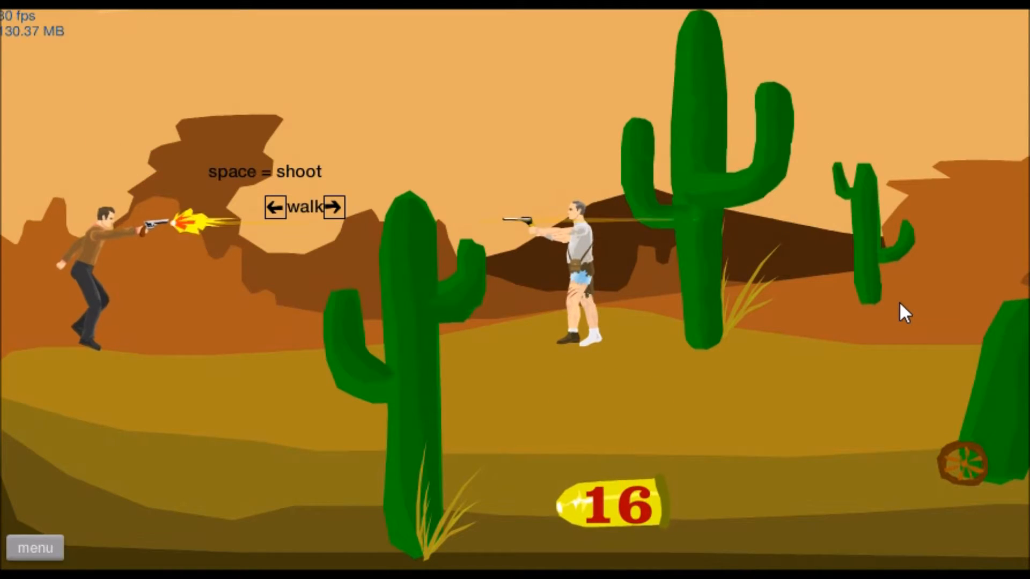
{"action": "key", "text": "space"}
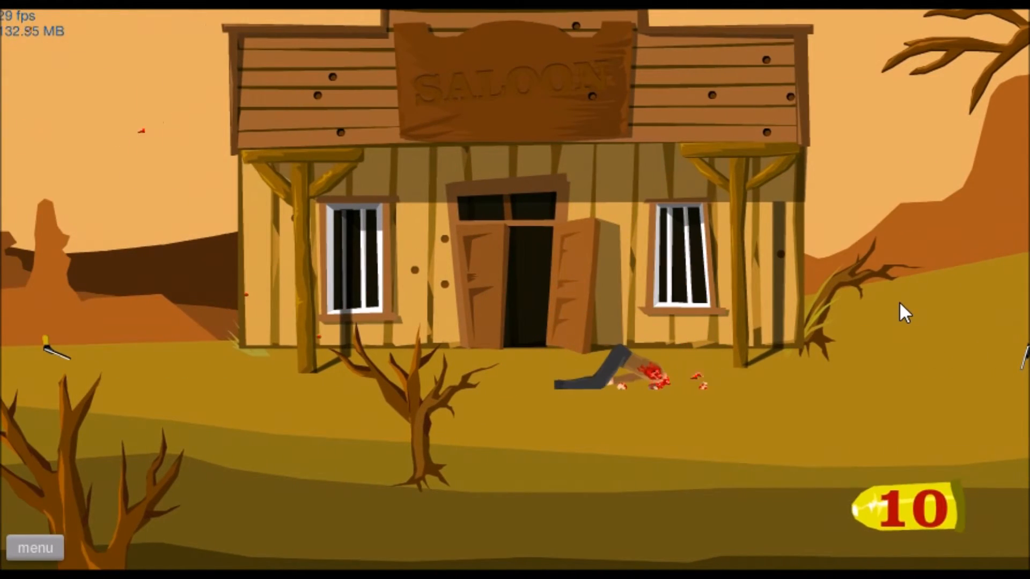
{"action": "left_click", "coordinate": [34, 547]}
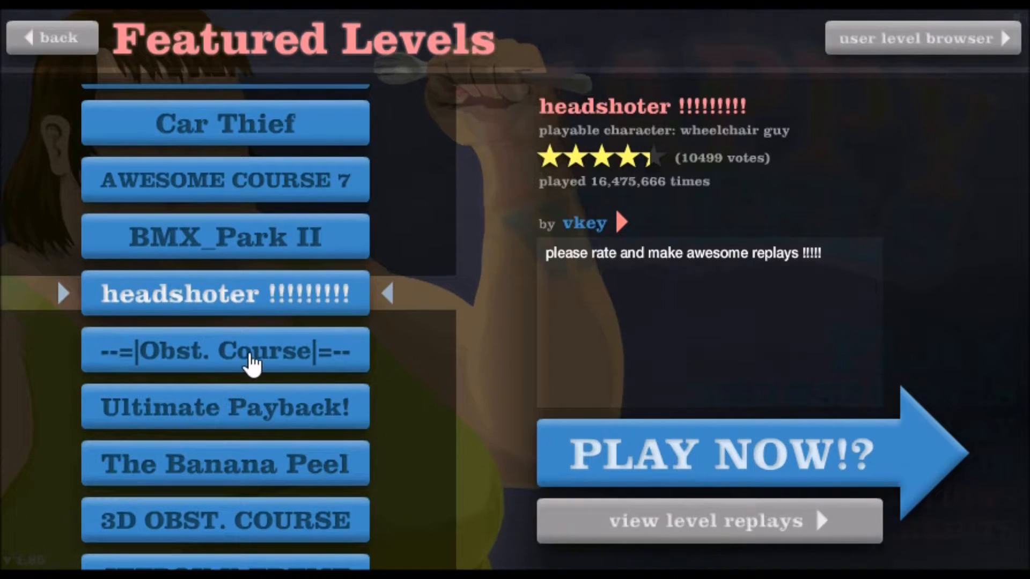
Step: Run --=|Obst. Course|=-- with the irresponsible dad, then quit to the featured list
{"action": "left_click", "coordinate": [721, 451]}
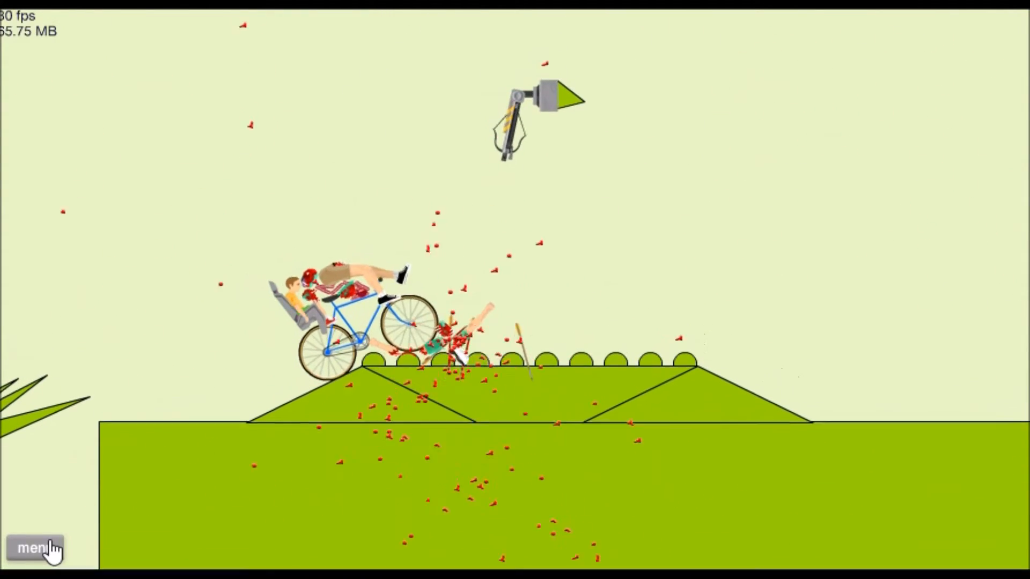
{"action": "left_click", "coordinate": [35, 548]}
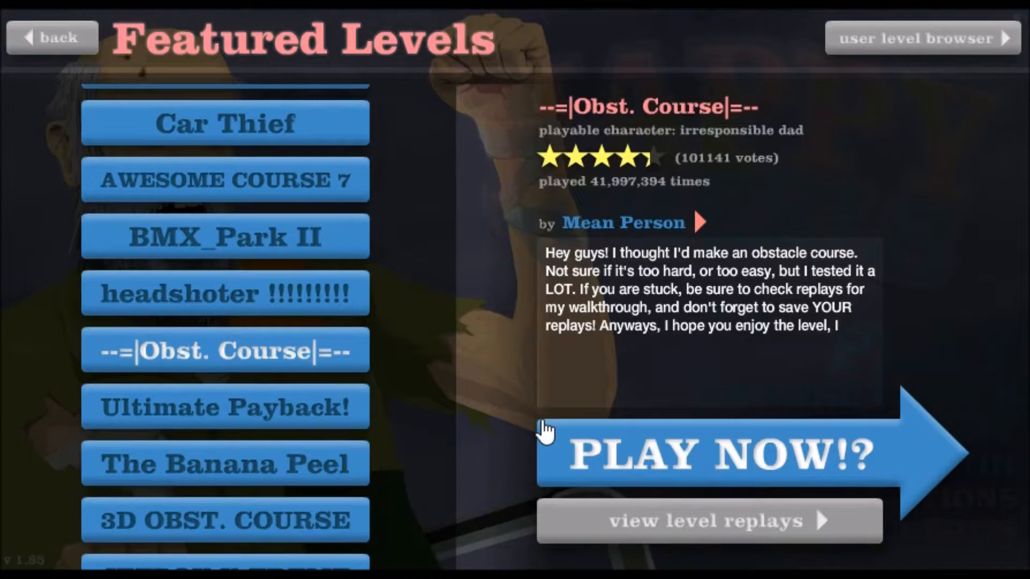
Step: Win Ultimate Payback! in 26.27 seconds and exit from the victory screen to the list
{"action": "left_click", "coordinate": [722, 453]}
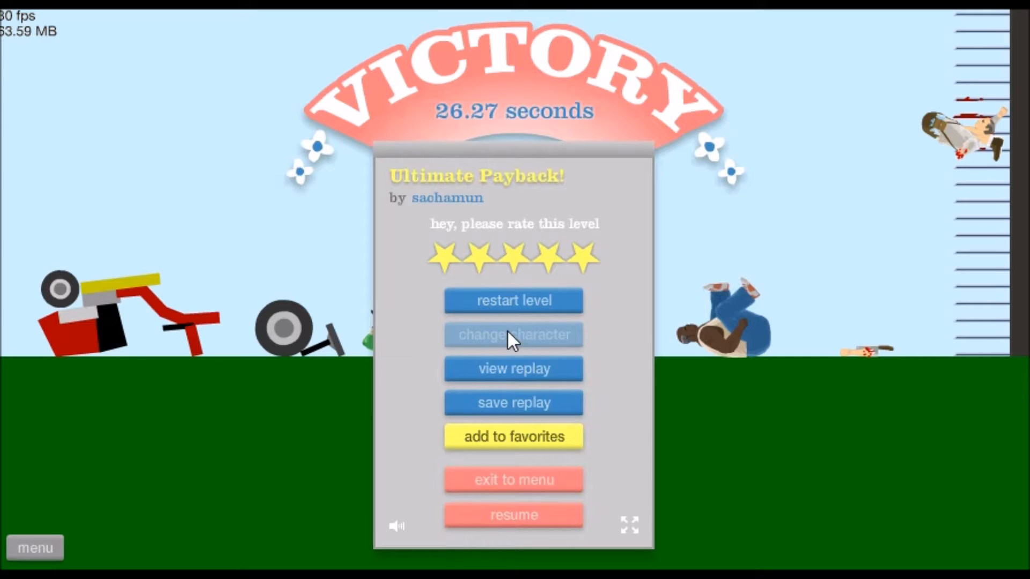
{"action": "mouse_move", "coordinate": [514, 479]}
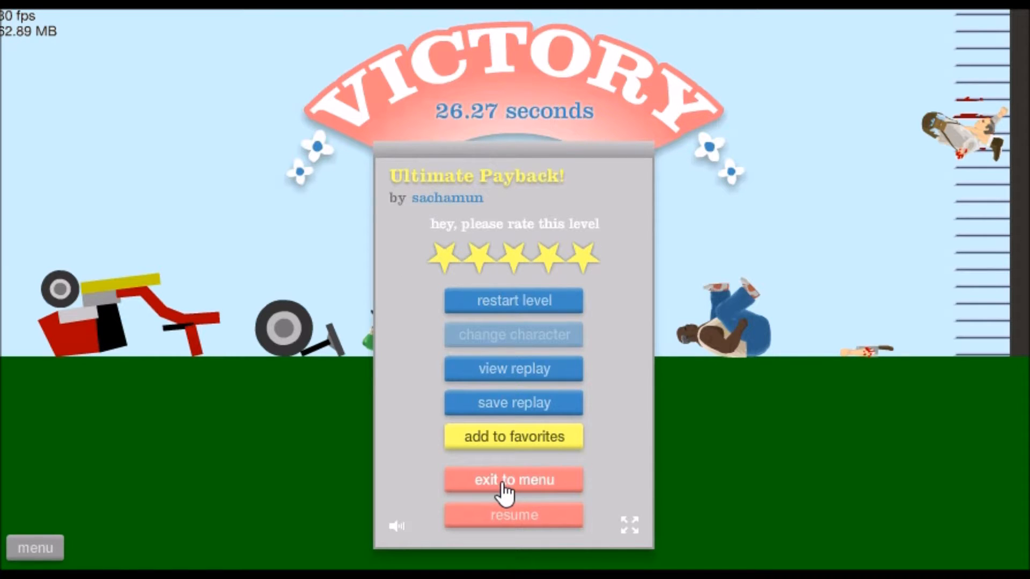
{"action": "left_click", "coordinate": [513, 479]}
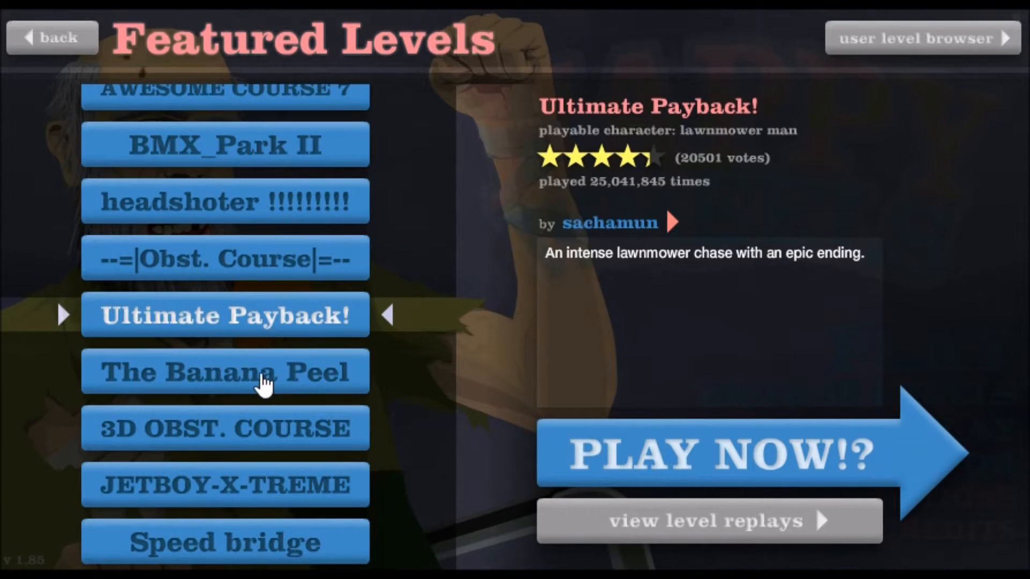
Step: Choose The Banana Peel by Kreftus so its details show in the featured list
{"action": "left_click", "coordinate": [722, 453]}
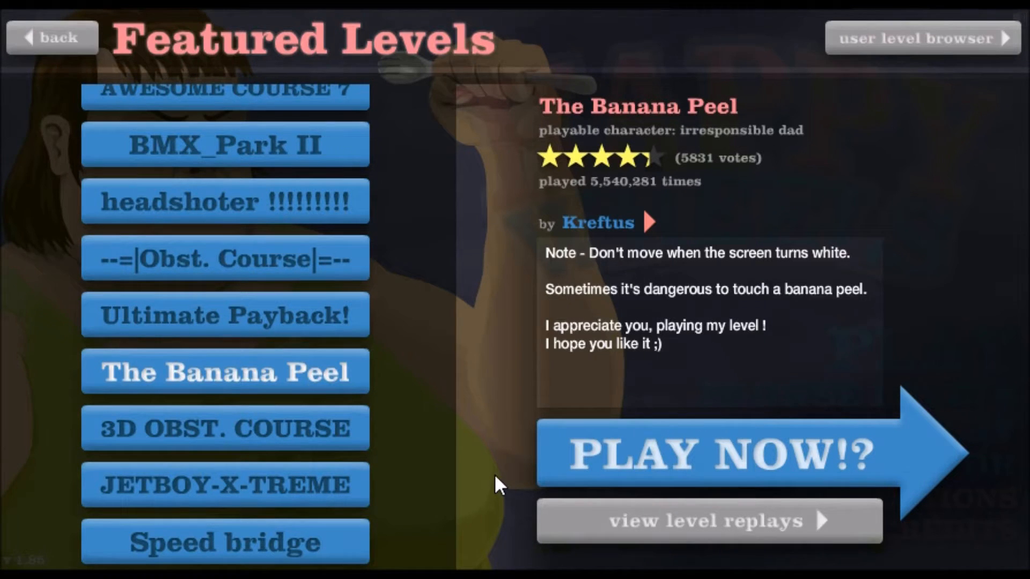
Step: Scroll the featured list and launch 3D OBST. COURSE by Kreftus
{"action": "scroll", "scroll_direction": "down", "scroll_amount": 3}
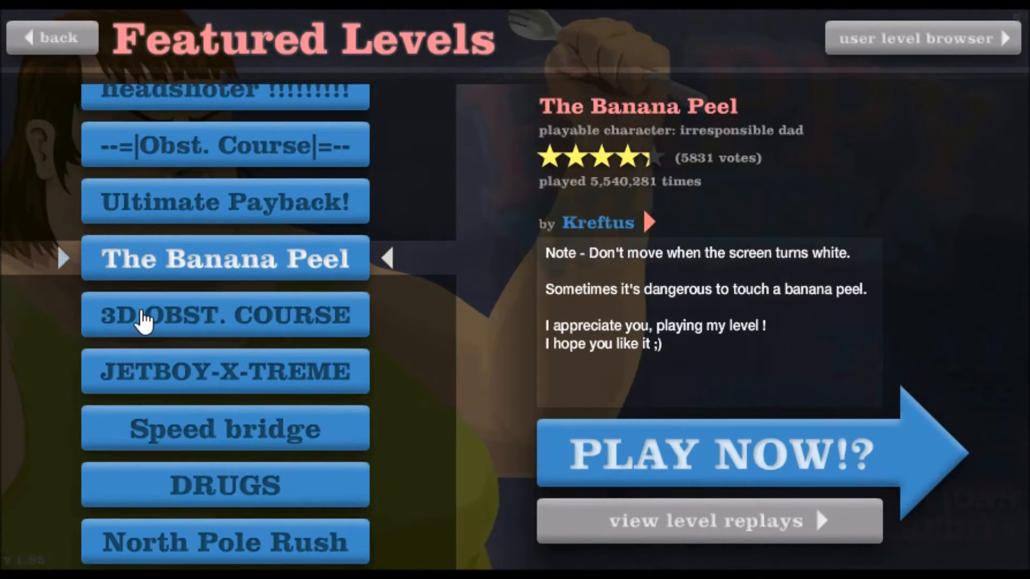
{"action": "left_click", "coordinate": [722, 453]}
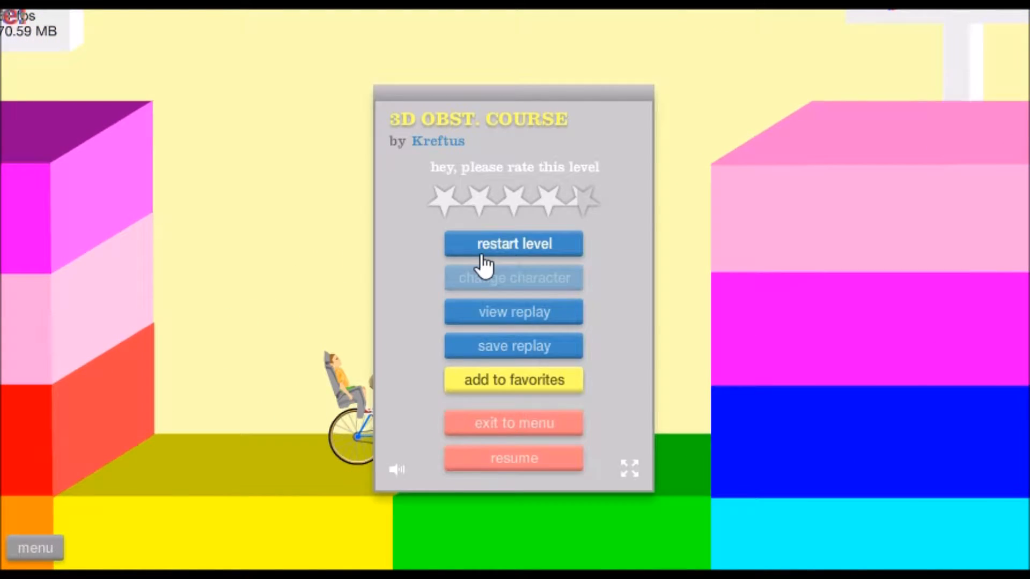
Step: Restart 3D OBST. COURSE, finish it in 65.33 seconds and give it a star rating
{"action": "left_click", "coordinate": [513, 243]}
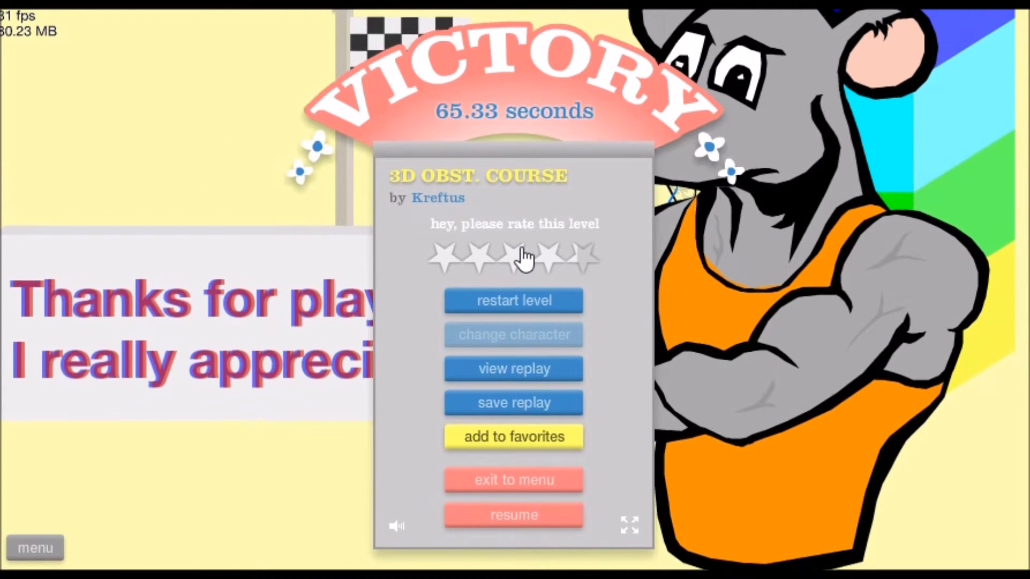
{"action": "left_click", "coordinate": [514, 514]}
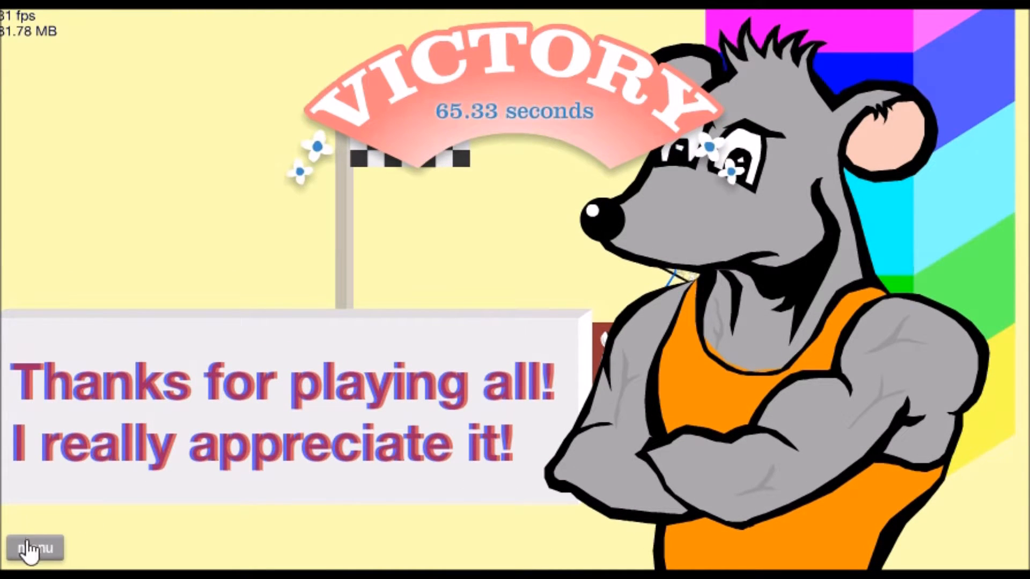
Step: Exit 3D OBST. COURSE via the pause menu and play JETBOY-X-TREME to a 92.00-second win
{"action": "left_click", "coordinate": [34, 547]}
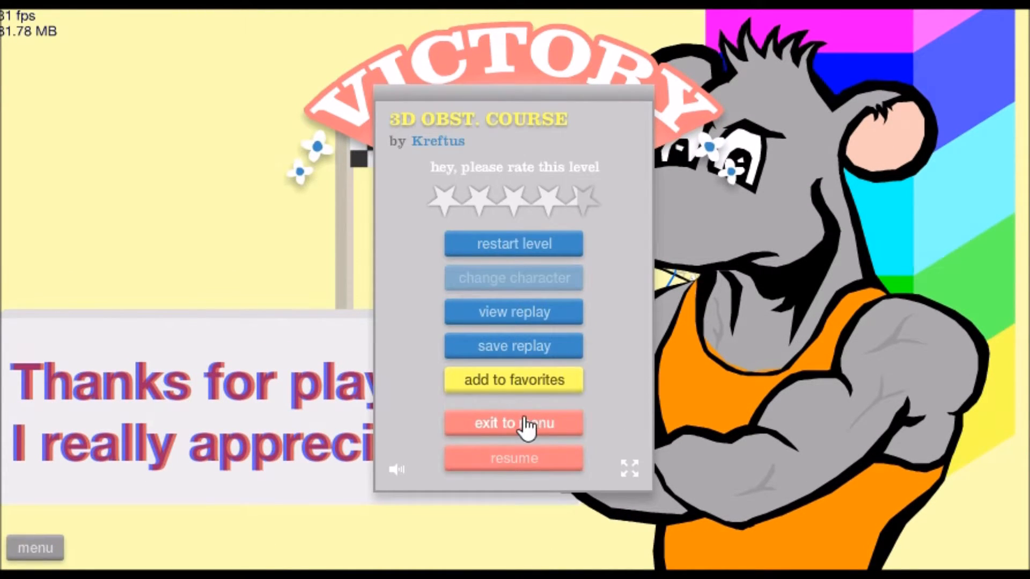
{"action": "left_click", "coordinate": [514, 423]}
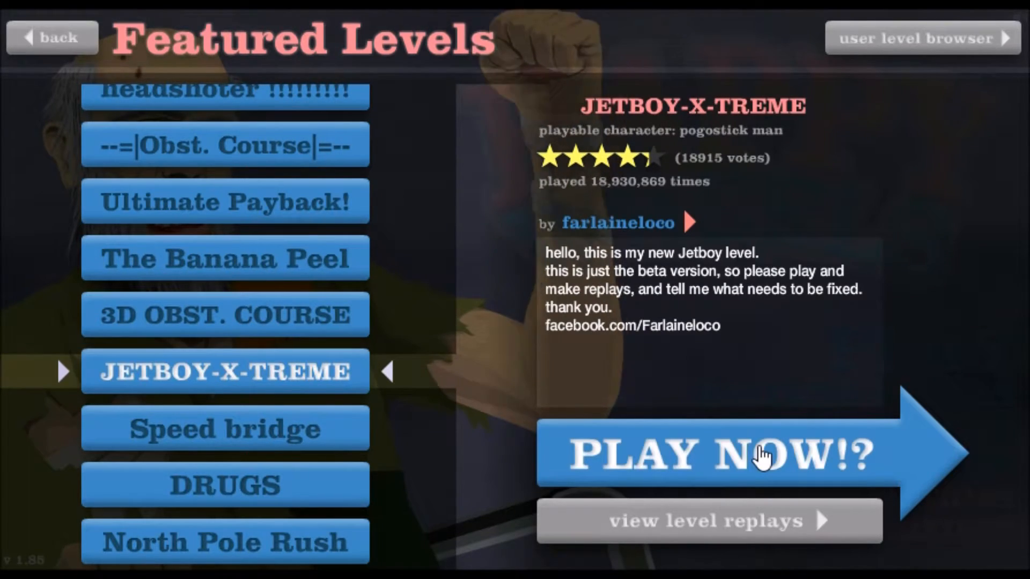
{"action": "left_click", "coordinate": [715, 452]}
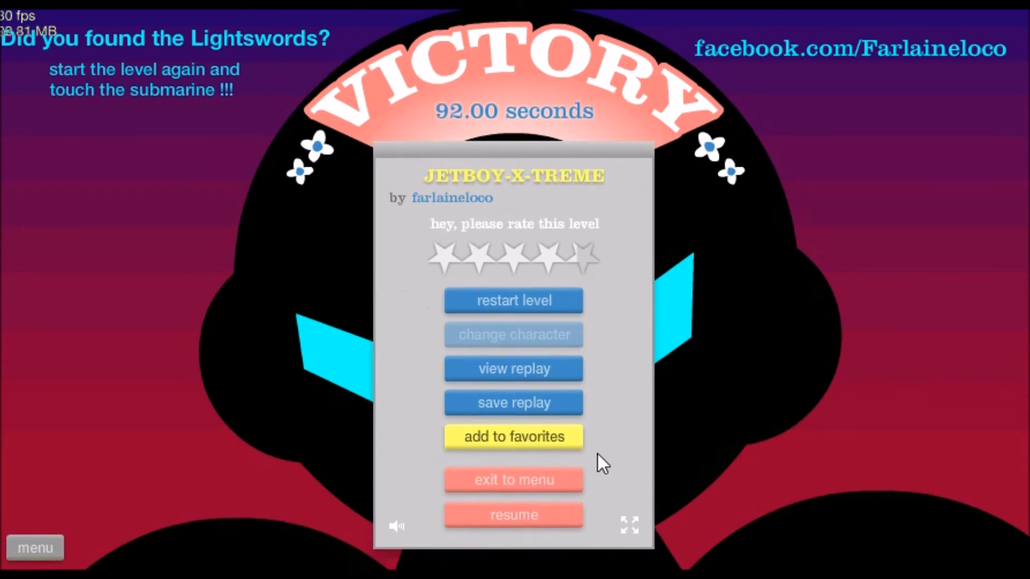
{"action": "mouse_move", "coordinate": [817, 97]}
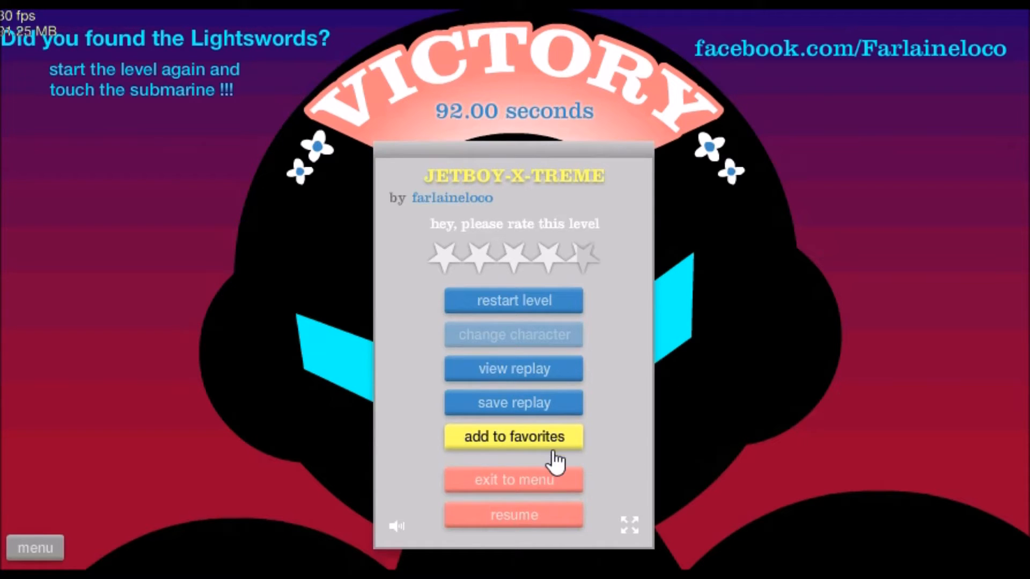
Step: Leave JETBOY-X-TREME and launch The Ghost Train by corey1987 from the list
{"action": "left_click", "coordinate": [512, 479]}
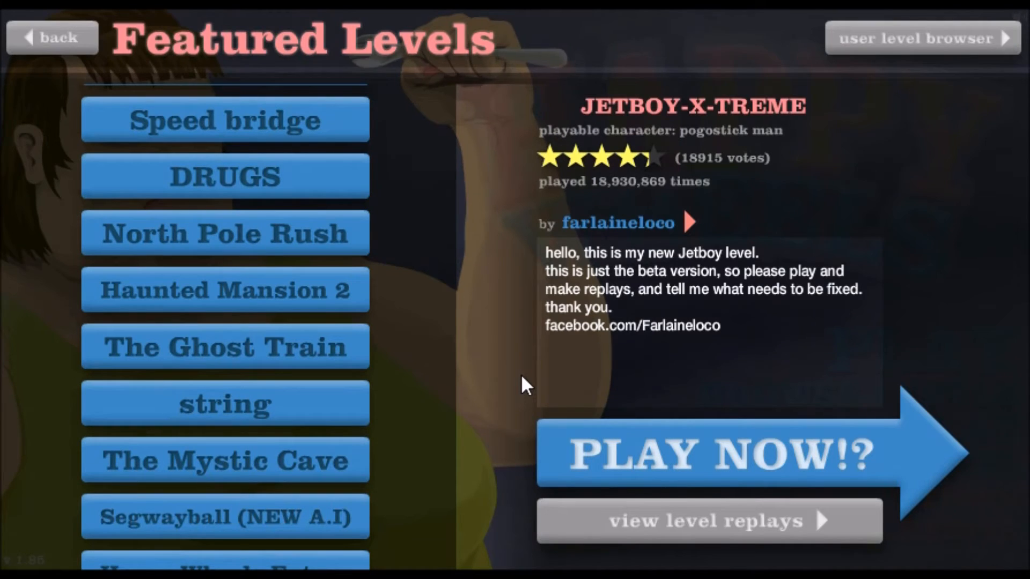
{"action": "left_click", "coordinate": [224, 346]}
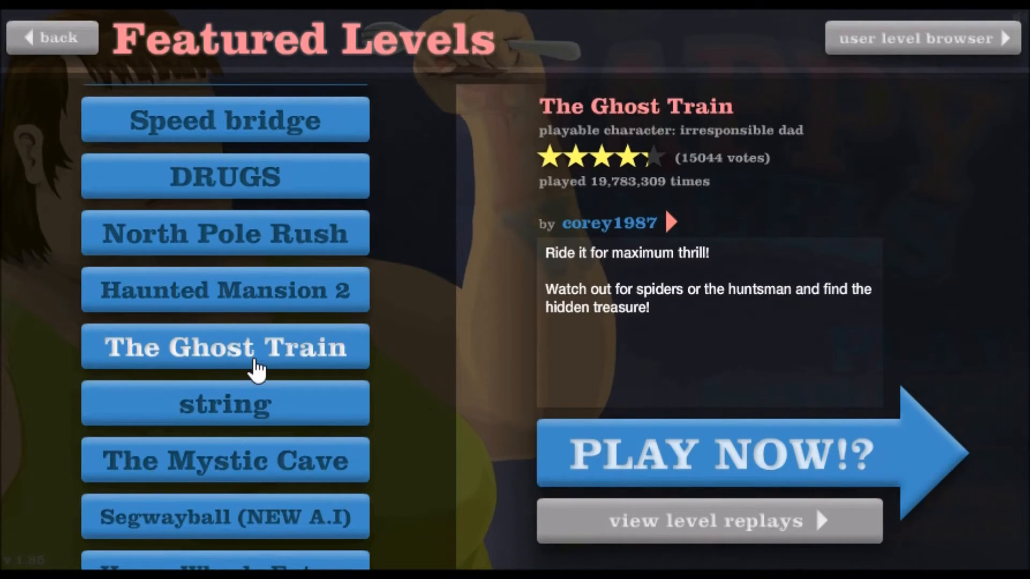
{"action": "left_click", "coordinate": [721, 453]}
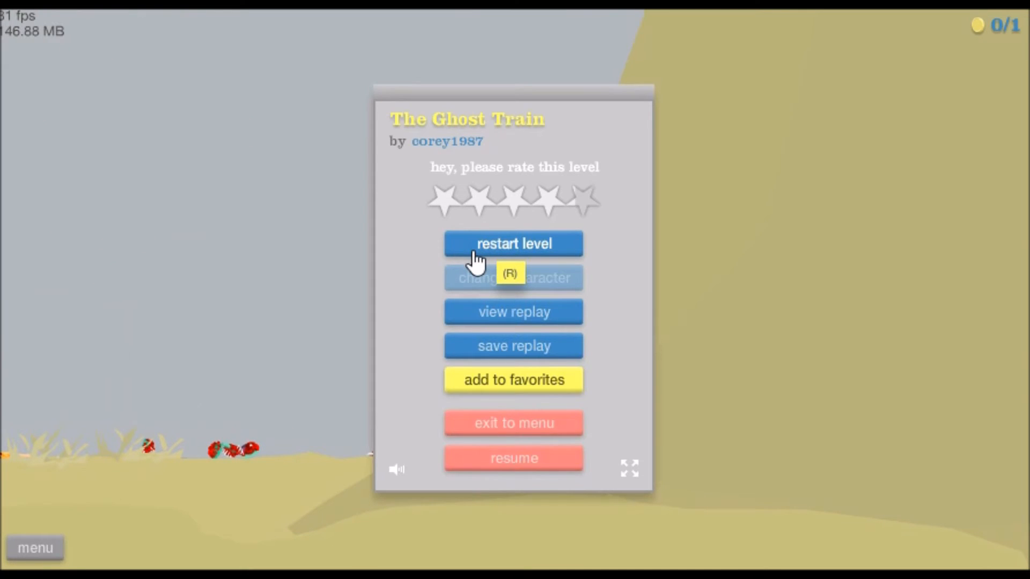
Step: Restart The Ghost Train and ride until the rider wrecks near the start
{"action": "left_click", "coordinate": [513, 243]}
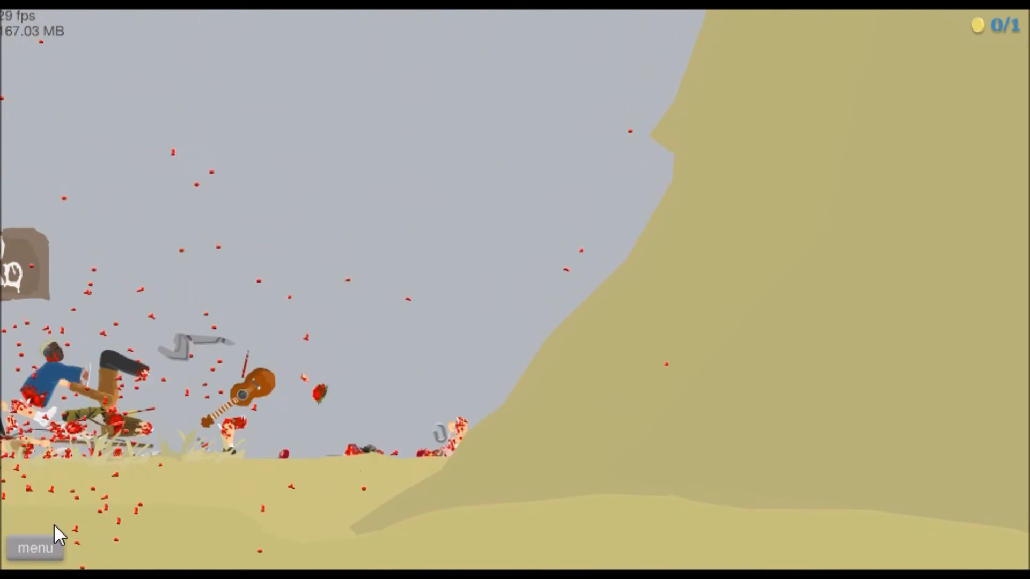
Step: Exit The Ghost Train to the Featured Levels list and scroll down to further levels
{"action": "left_click", "coordinate": [36, 547]}
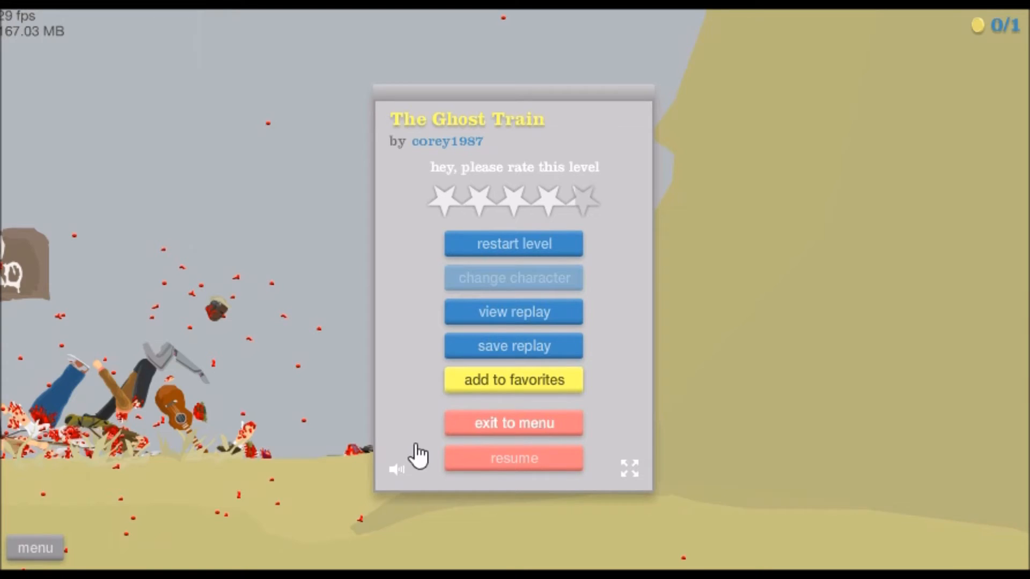
{"action": "left_click", "coordinate": [513, 423]}
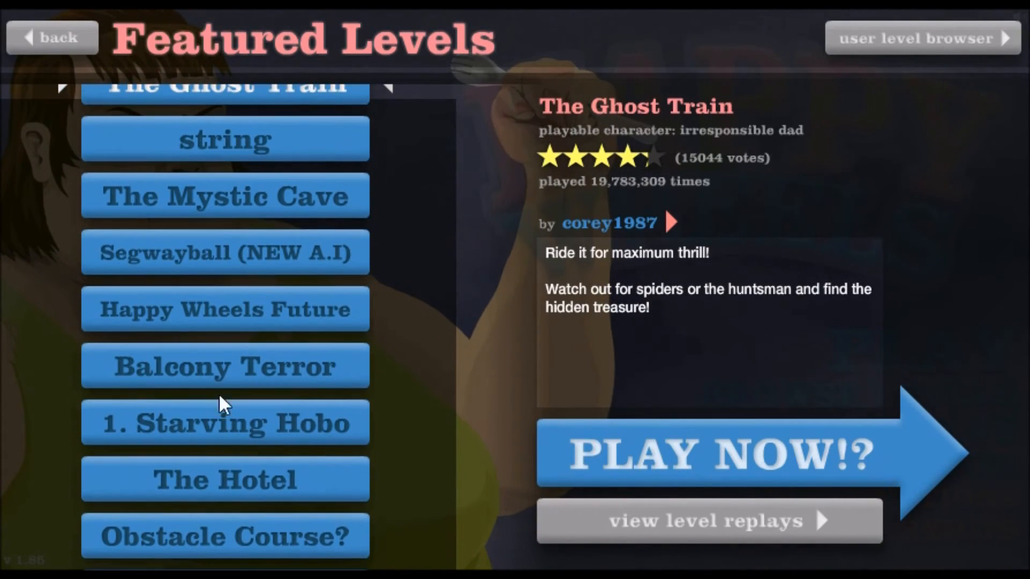
{"action": "scroll", "scroll_direction": "down", "scroll_amount": 3}
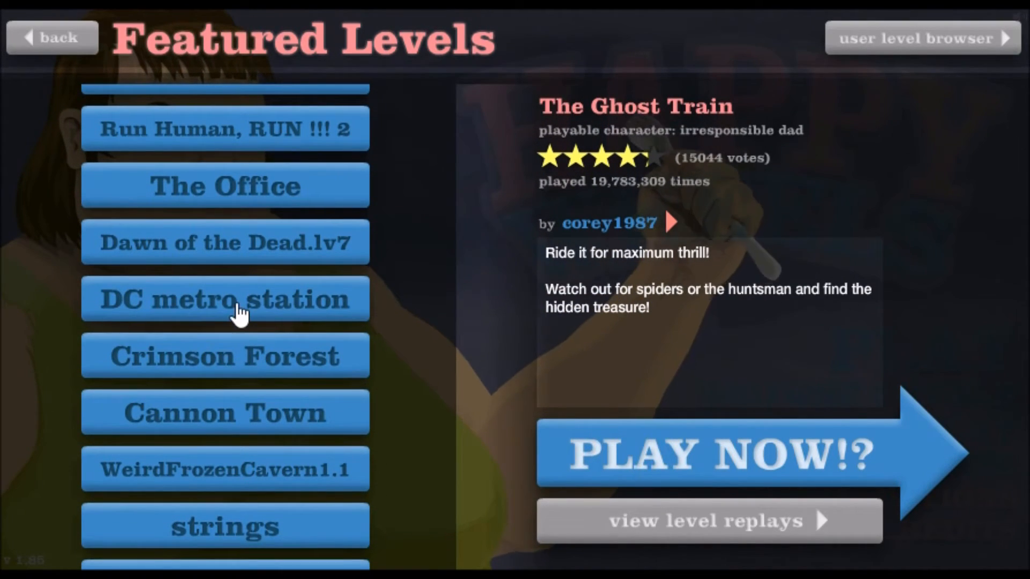
{"action": "scroll", "scroll_direction": "down", "scroll_amount": 3}
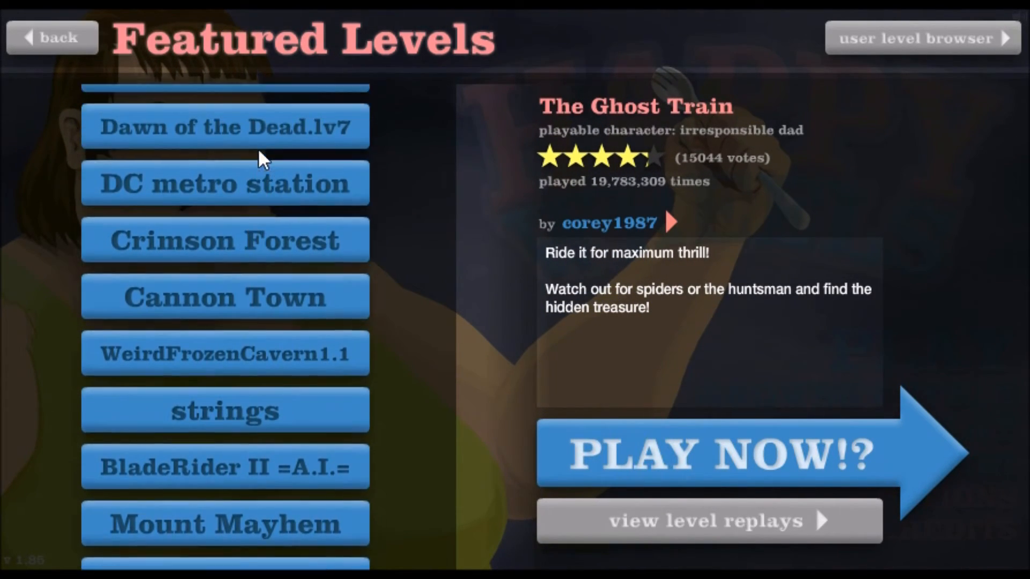
Step: Start DC metro station and play it through to the victory screen
{"action": "left_click", "coordinate": [722, 453]}
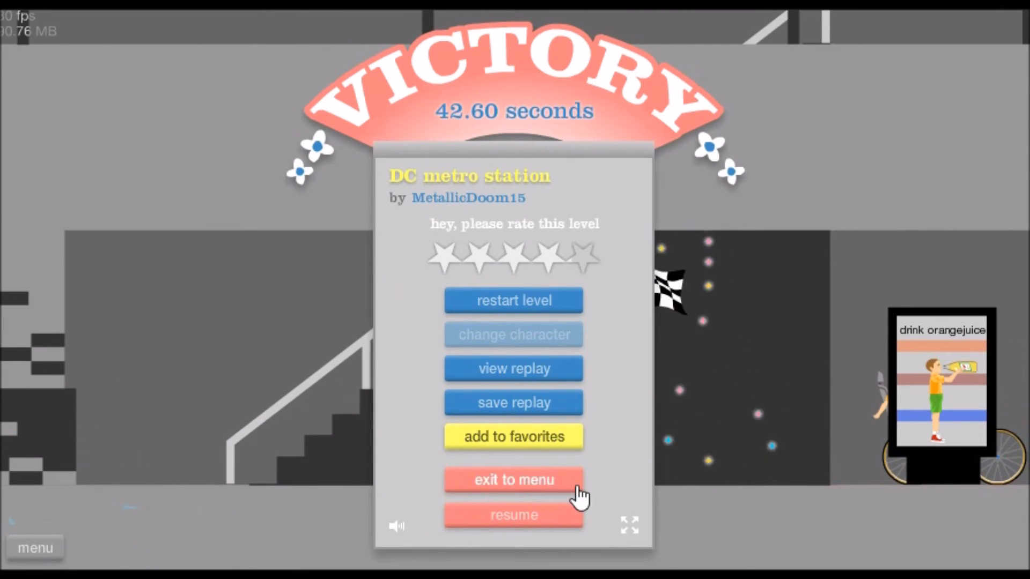
Step: Exit to the menu, then start Cannon Town and beat it in 36.40 seconds
{"action": "left_click", "coordinate": [513, 480]}
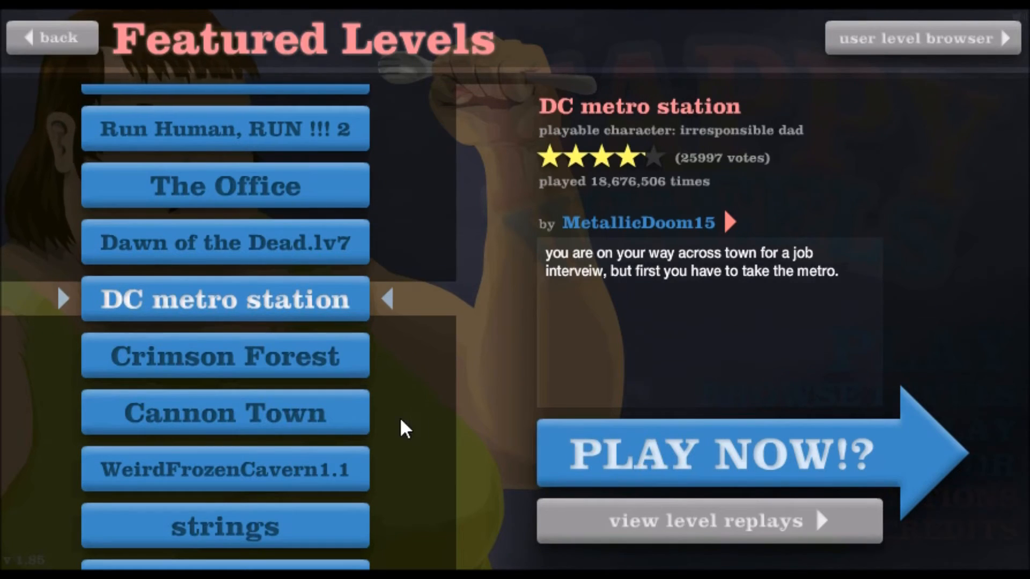
{"action": "left_click", "coordinate": [722, 452]}
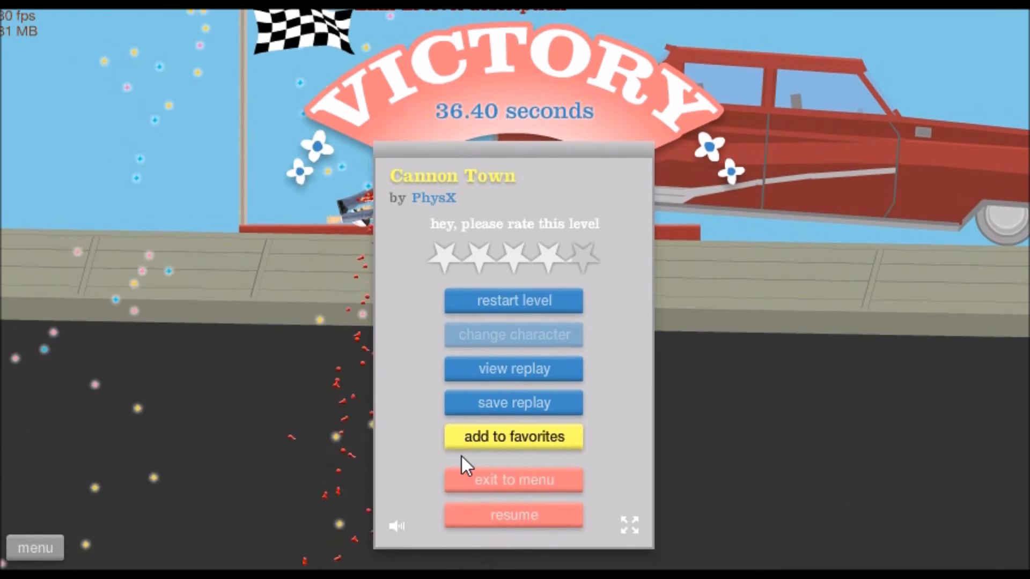
Step: Exit to the menu and scroll the Featured Levels list down to BladeRider II =A.I.=
{"action": "left_click", "coordinate": [512, 480]}
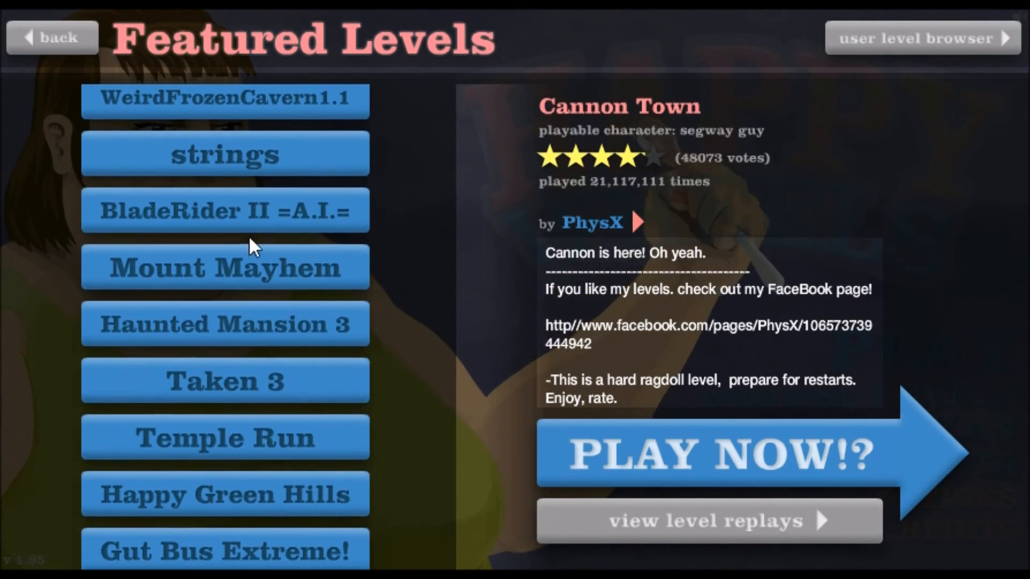
{"action": "scroll", "scroll_direction": "down", "scroll_amount": 3}
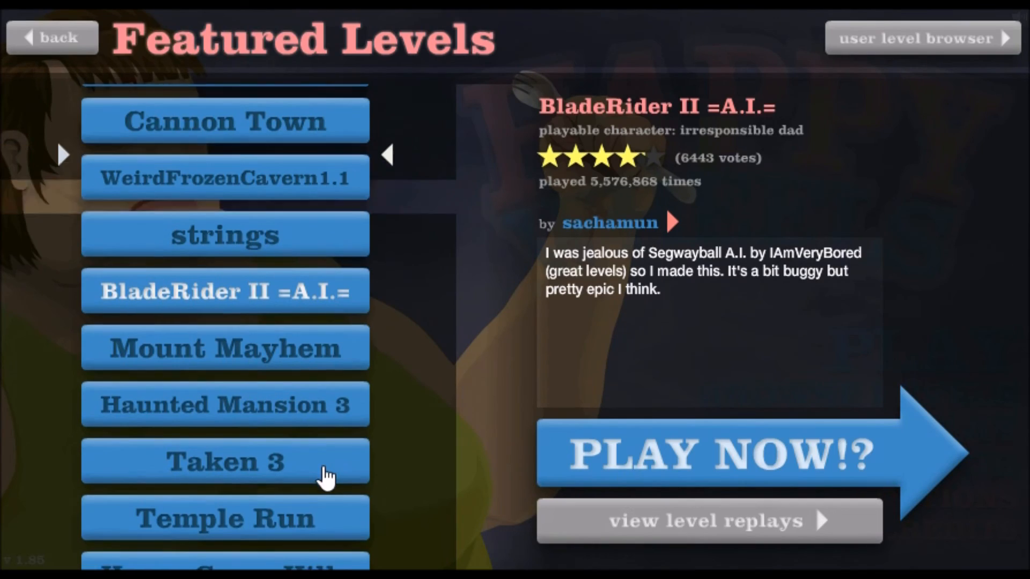
Step: Launch BladeRider II =A.I.= with PLAY NOW!? and play until its level menu appears
{"action": "left_click", "coordinate": [722, 453]}
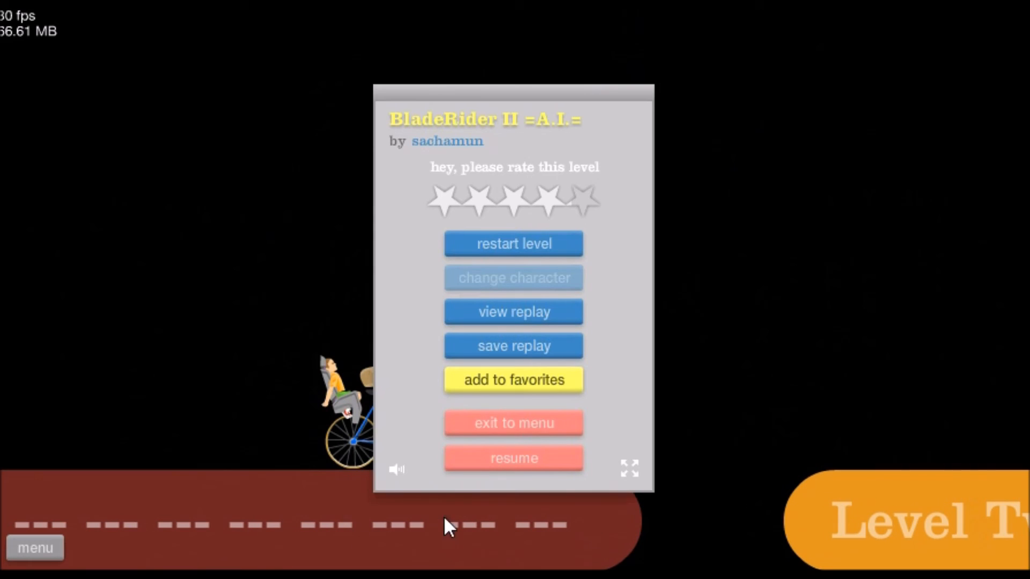
Step: Quit to the list, check Haunted Mansion 3 and Taken 3, then select - I Save You Indy! -
{"action": "left_click", "coordinate": [513, 422]}
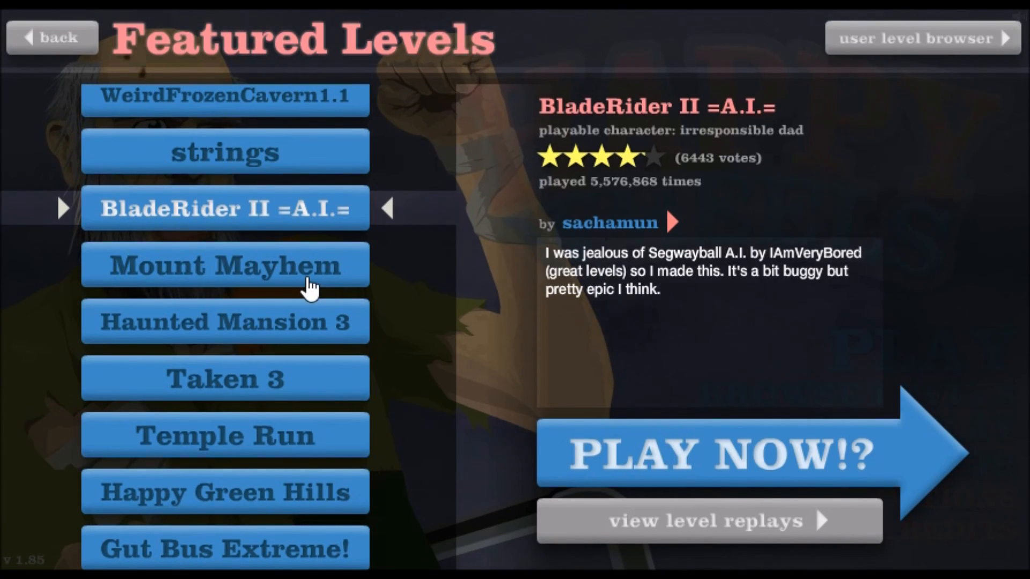
{"action": "left_click", "coordinate": [224, 322]}
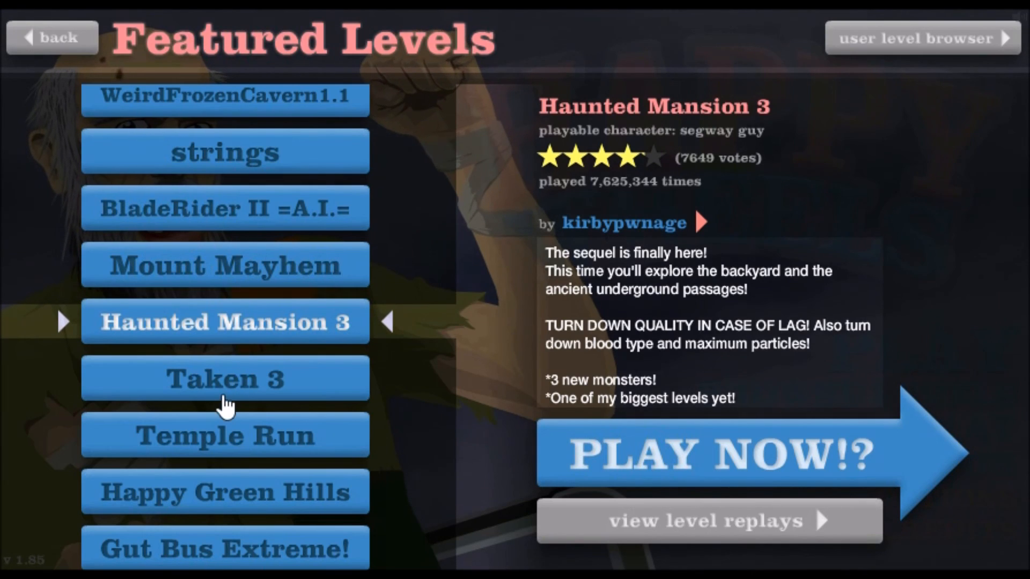
{"action": "left_click", "coordinate": [224, 379]}
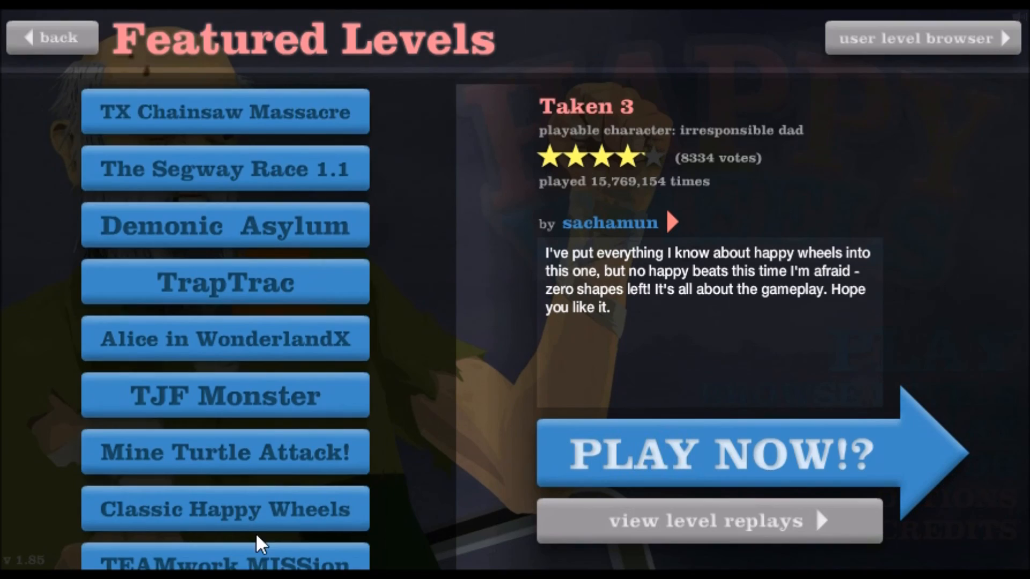
{"action": "scroll", "scroll_direction": "down", "scroll_amount": 3}
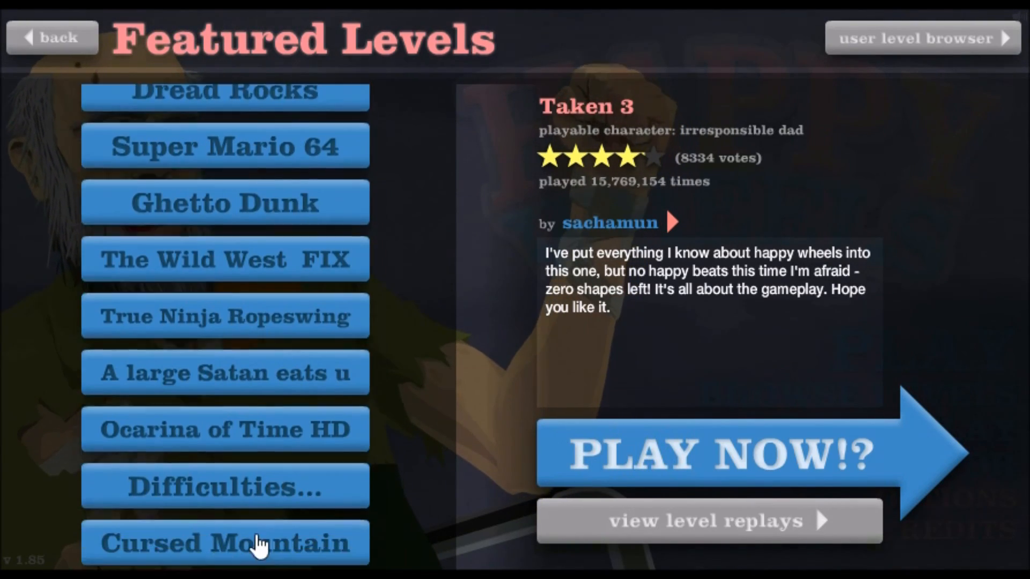
{"action": "scroll", "scroll_direction": "down", "scroll_amount": 3}
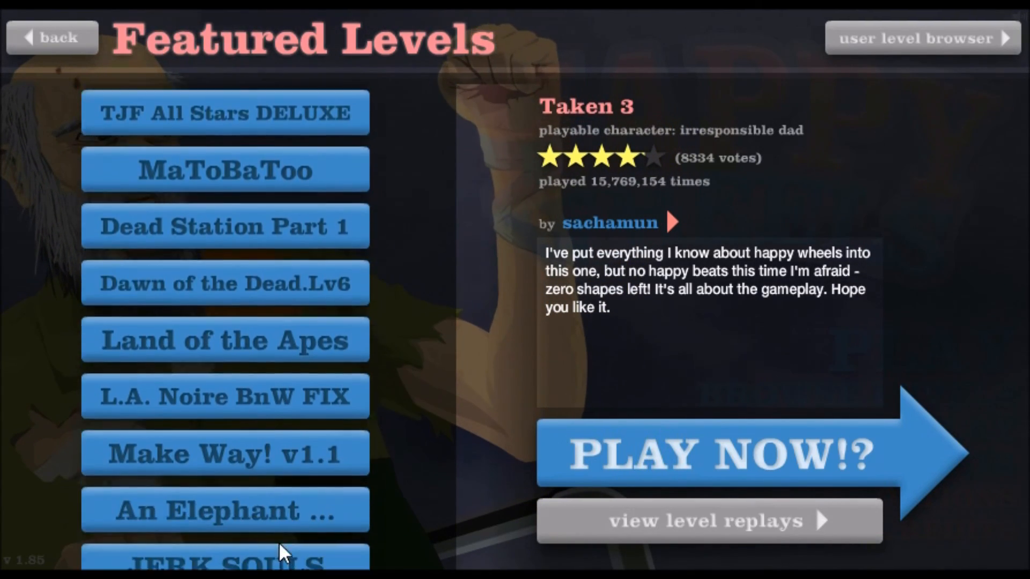
{"action": "scroll", "scroll_direction": "down", "scroll_amount": 3}
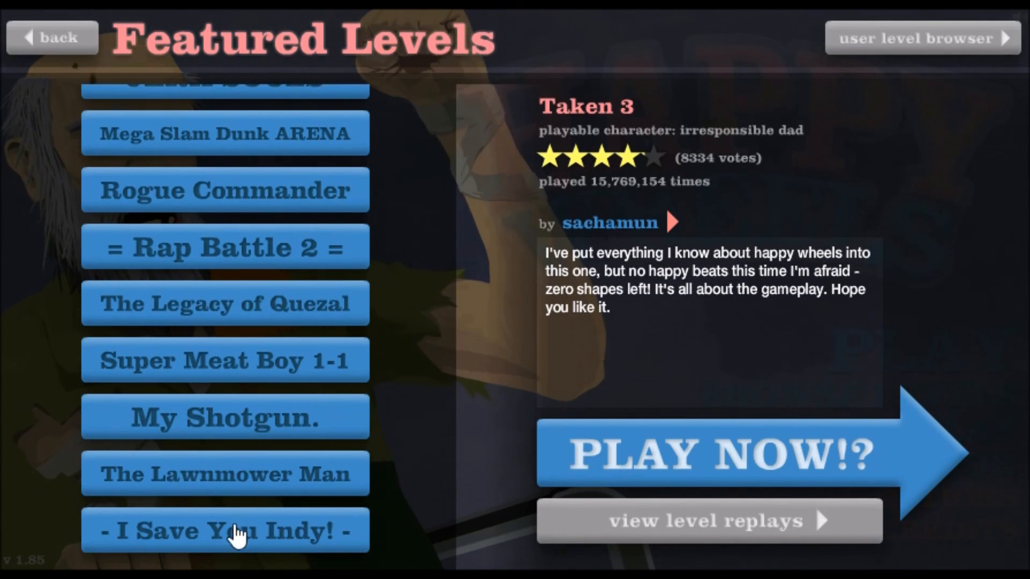
{"action": "mouse_move", "coordinate": [263, 414]}
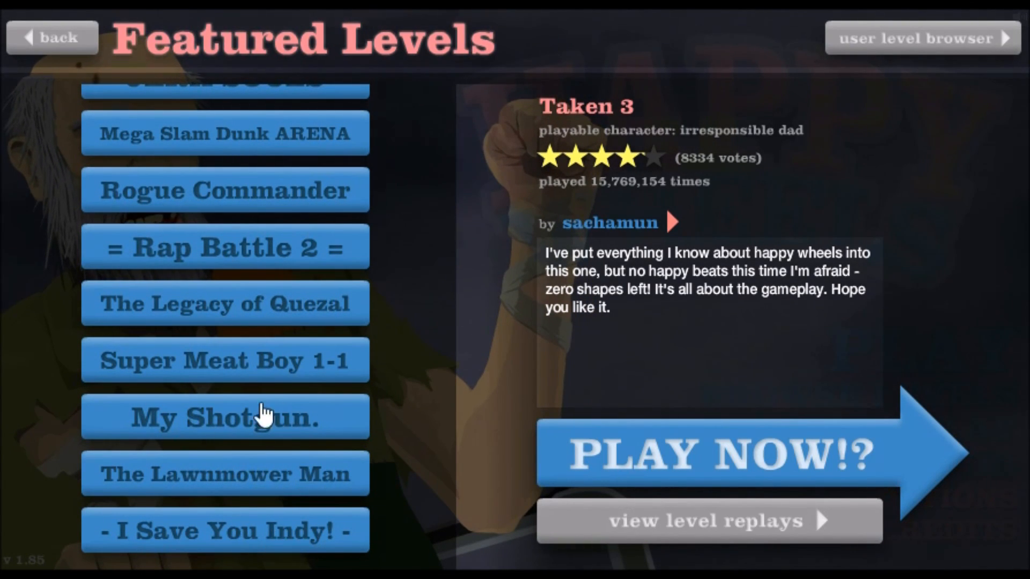
{"action": "left_click", "coordinate": [224, 531]}
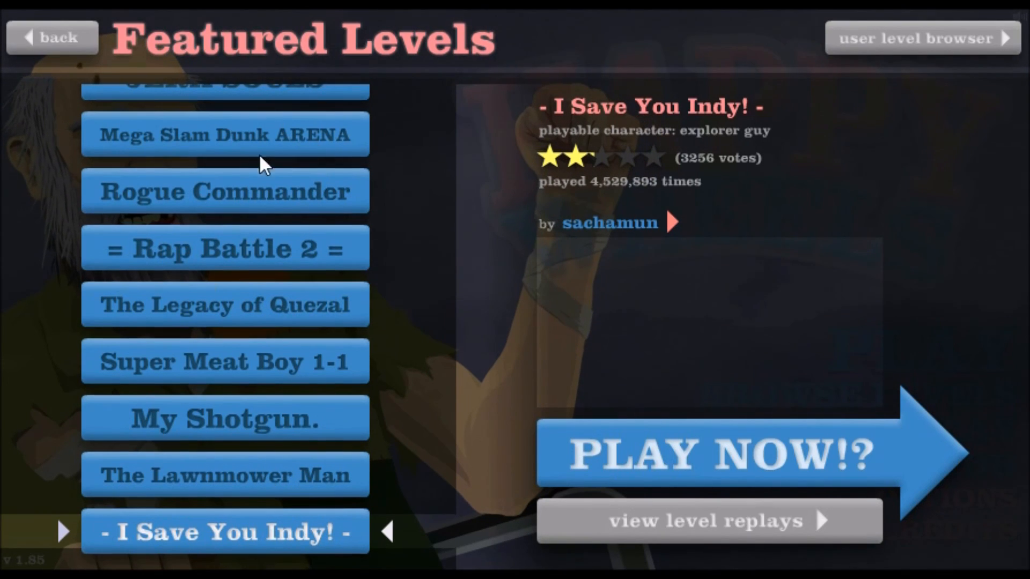
Step: Switch to the User Submitted Levels browser showing this week's newest uploads
{"action": "left_click", "coordinate": [919, 38]}
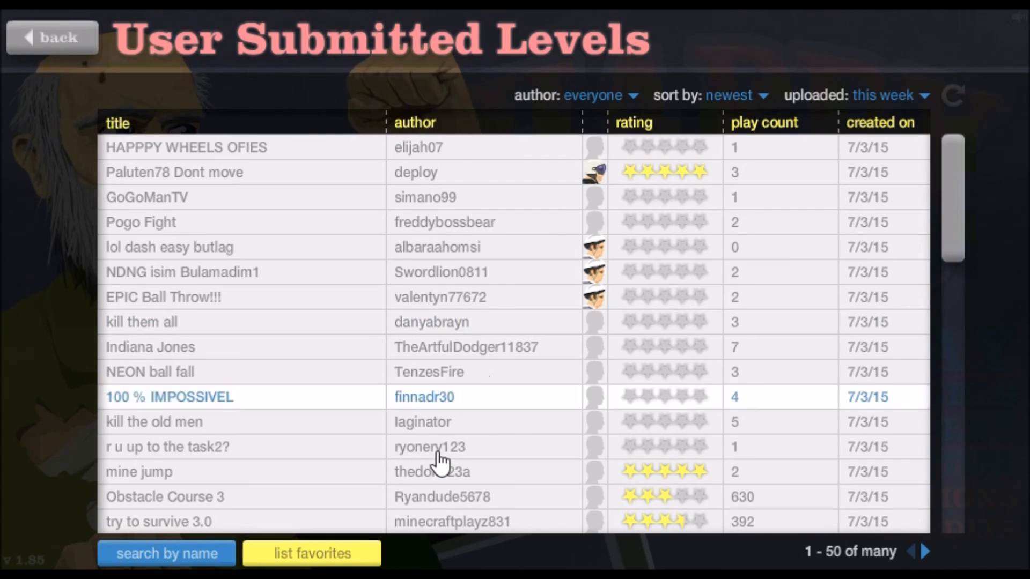
{"action": "mouse_move", "coordinate": [281, 431]}
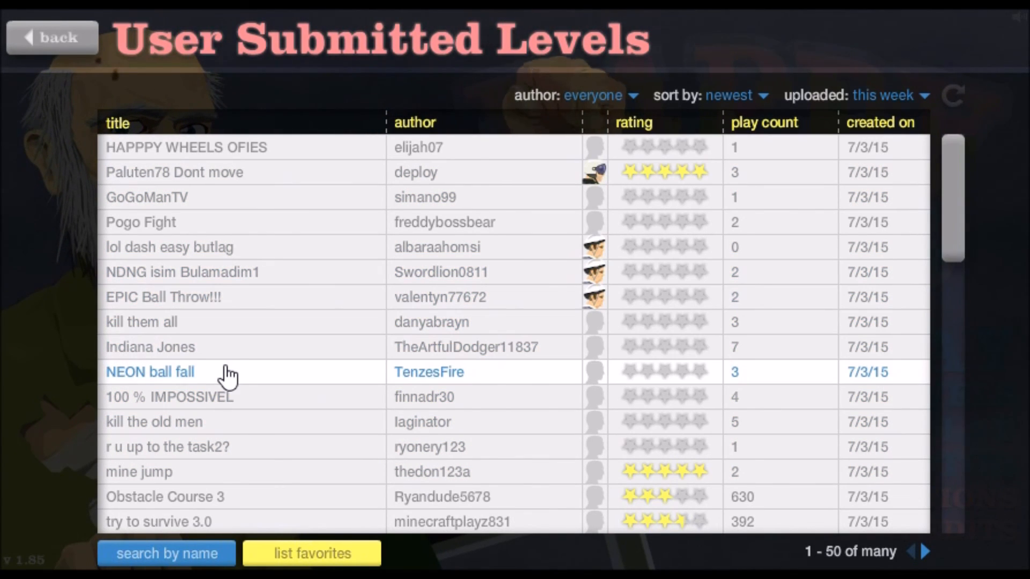
{"action": "mouse_move", "coordinate": [170, 346]}
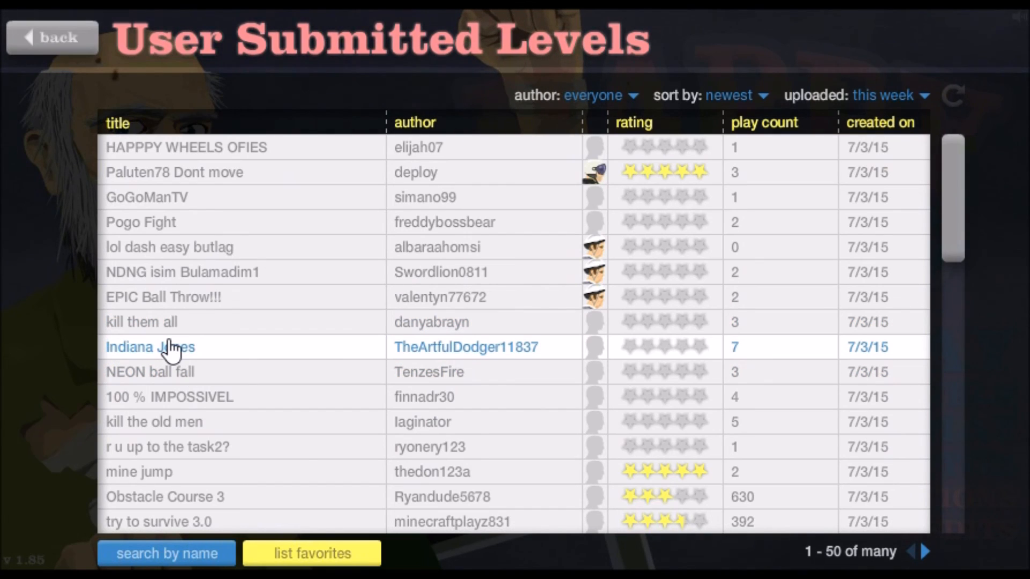